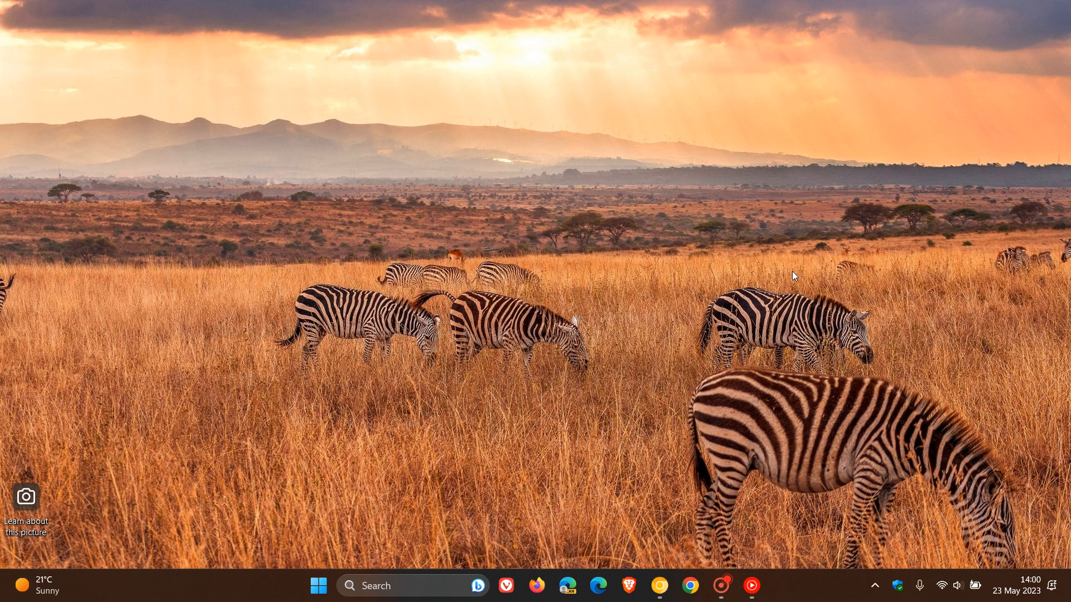
pyautogui.moveTo(760, 237)
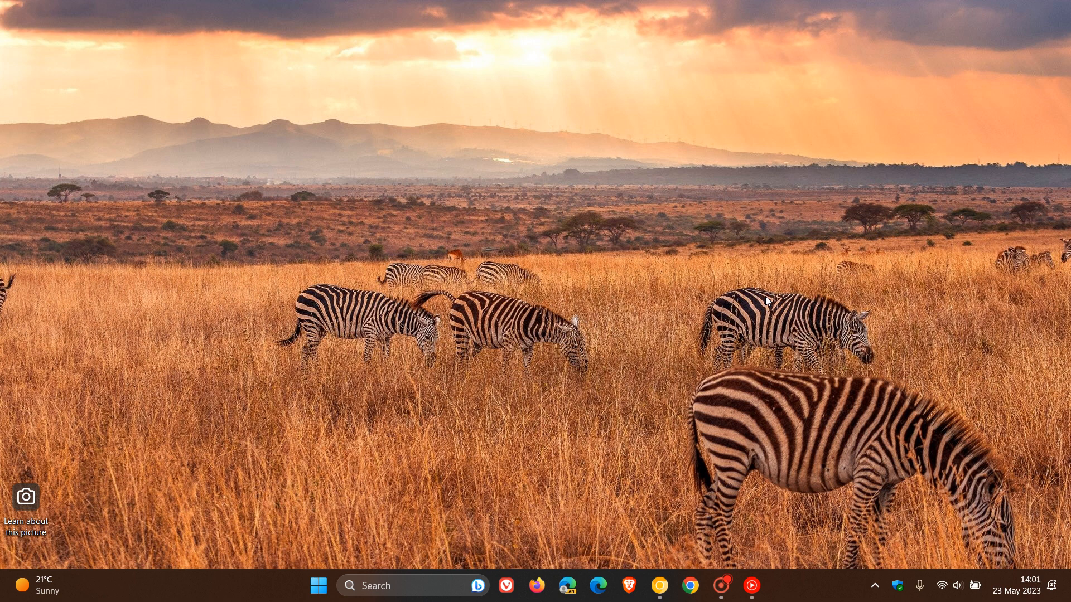
pyautogui.moveTo(721, 227)
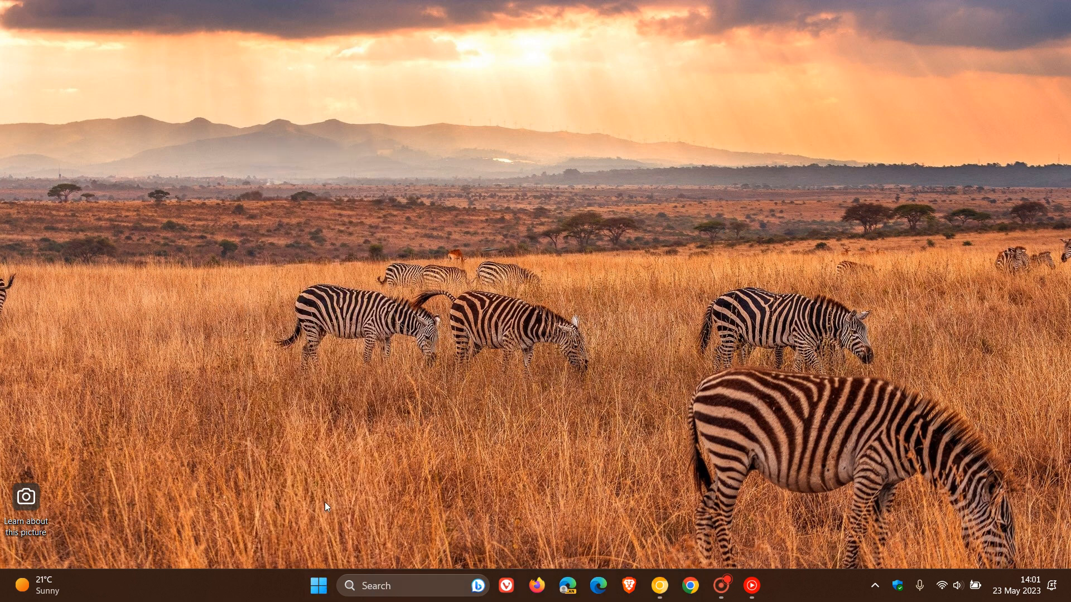
pyautogui.moveTo(107, 541)
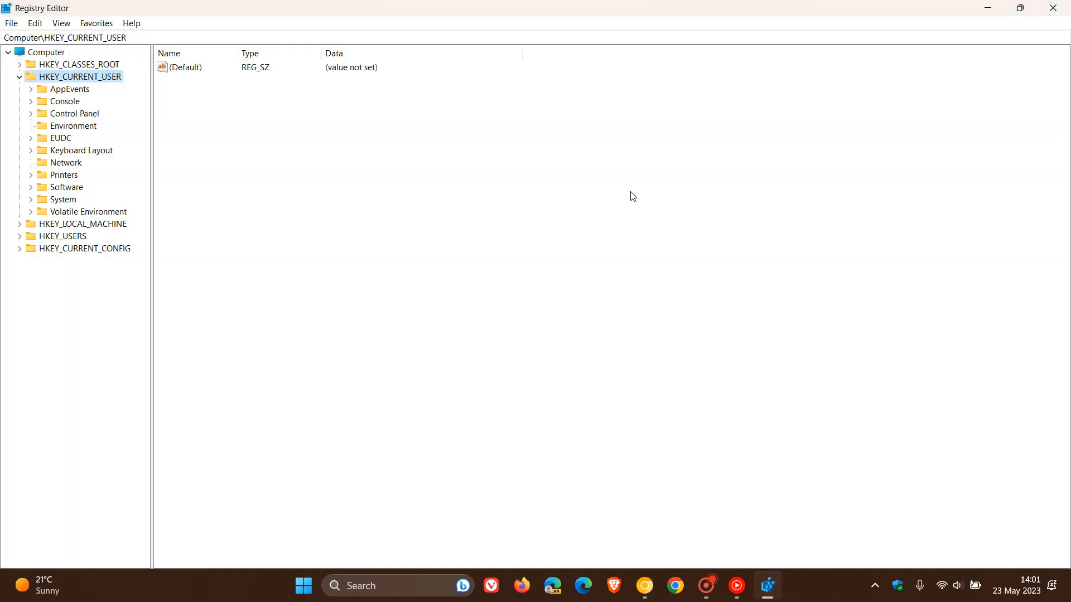
pyautogui.moveTo(578, 238)
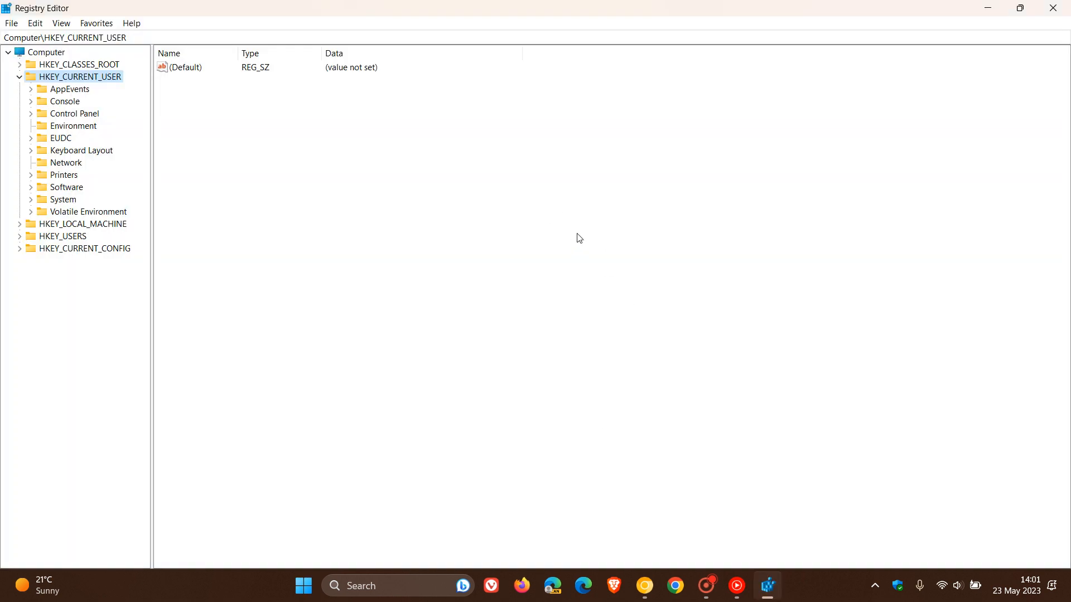
pyautogui.moveTo(642, 228)
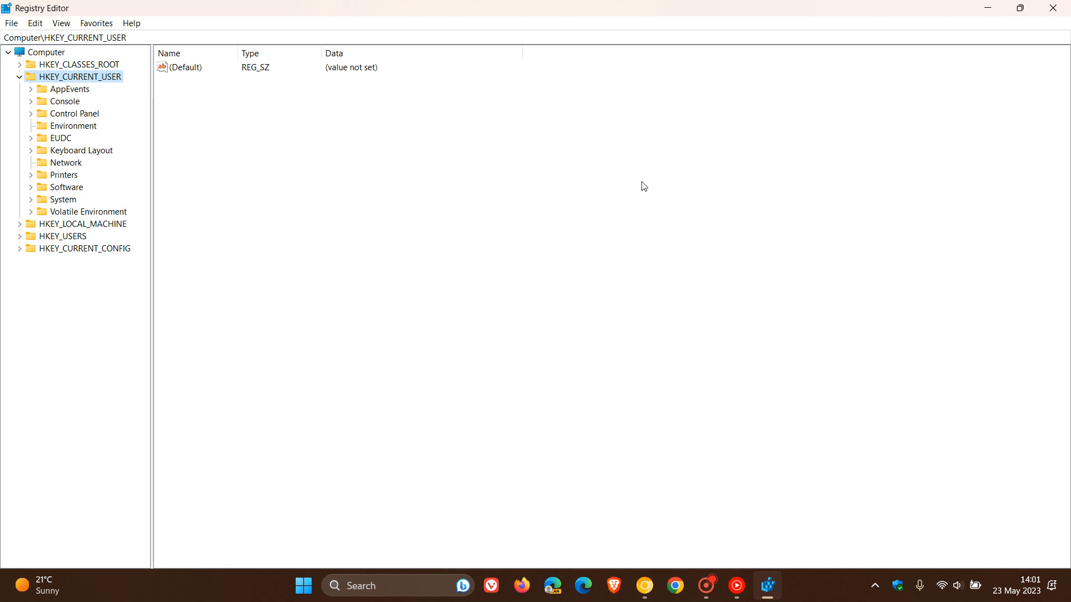
pyautogui.moveTo(672, 164)
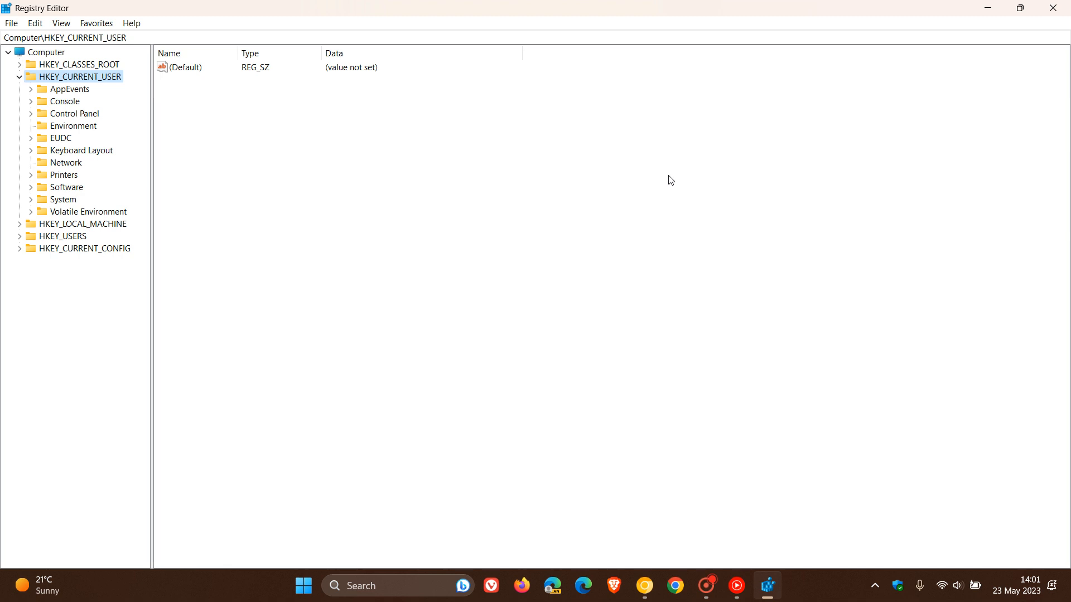
pyautogui.moveTo(715, 244)
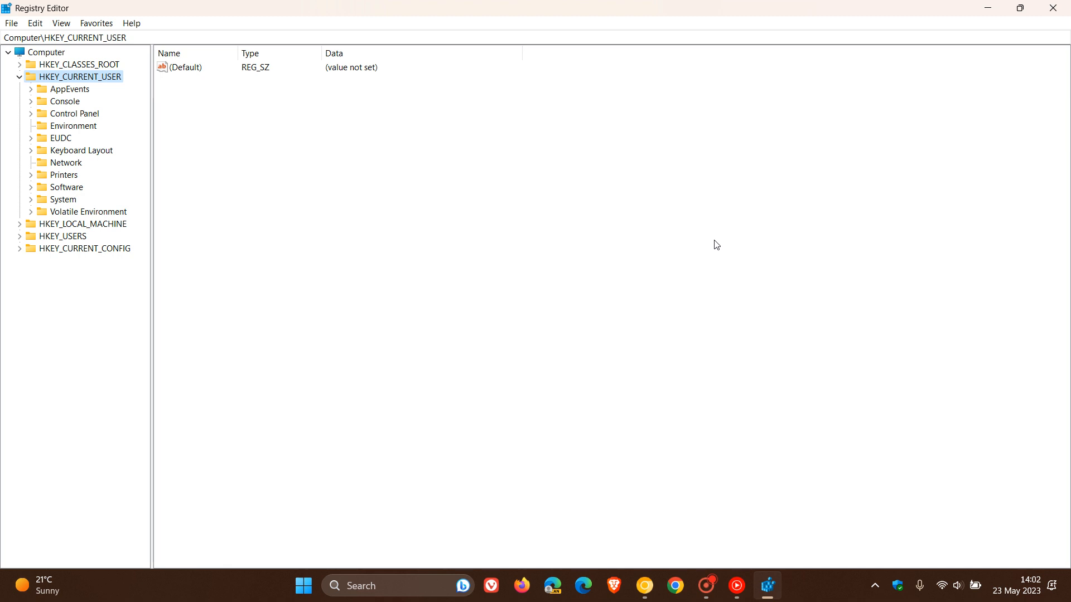
pyautogui.moveTo(749, 233)
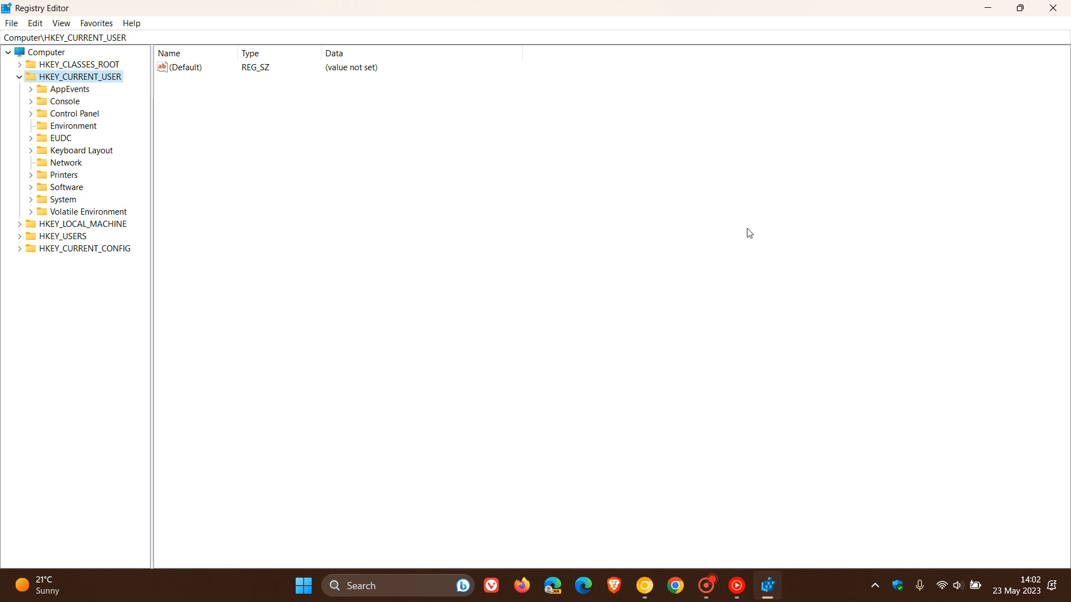
pyautogui.moveTo(676, 285)
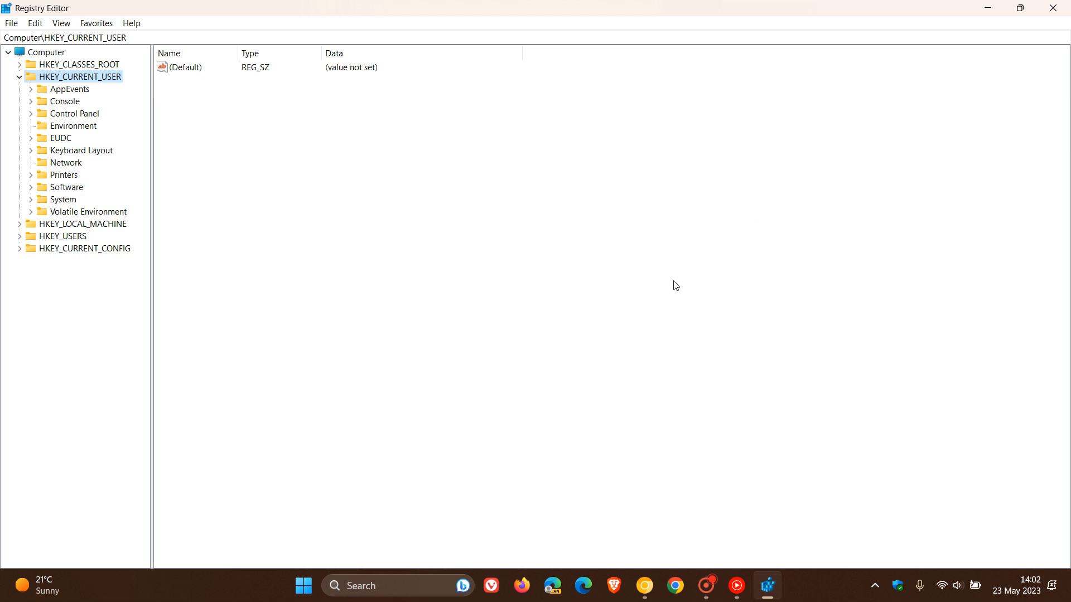
pyautogui.moveTo(733, 218)
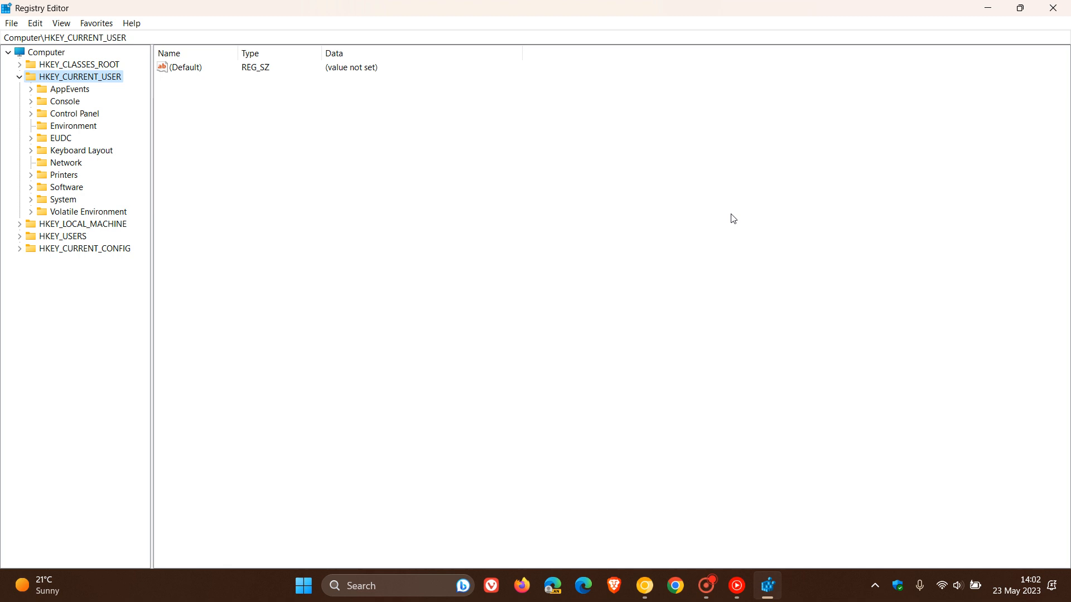
pyautogui.moveTo(766, 234)
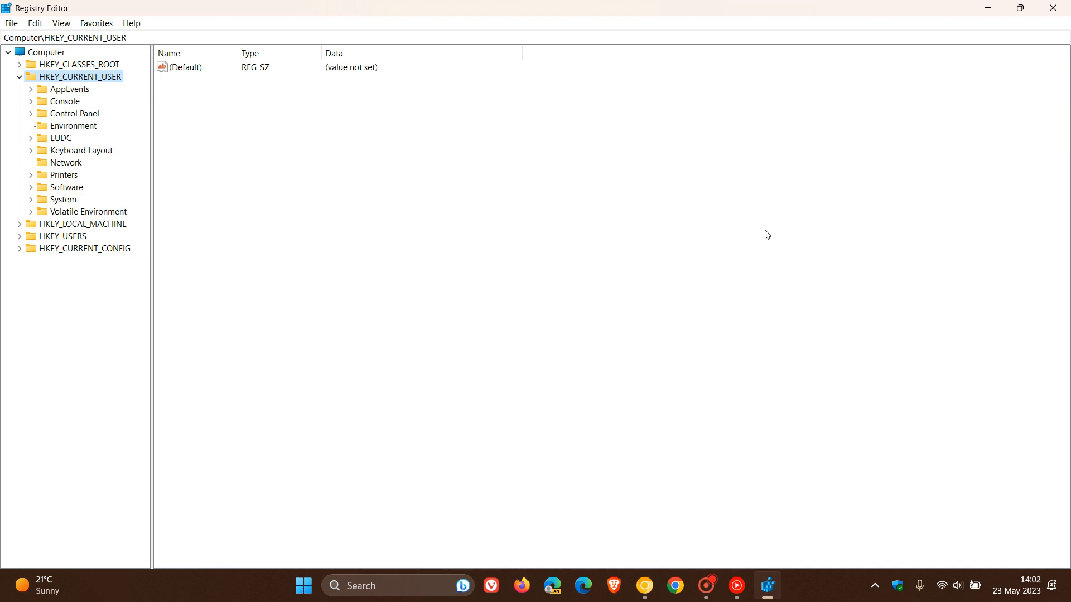
pyautogui.moveTo(567, 244)
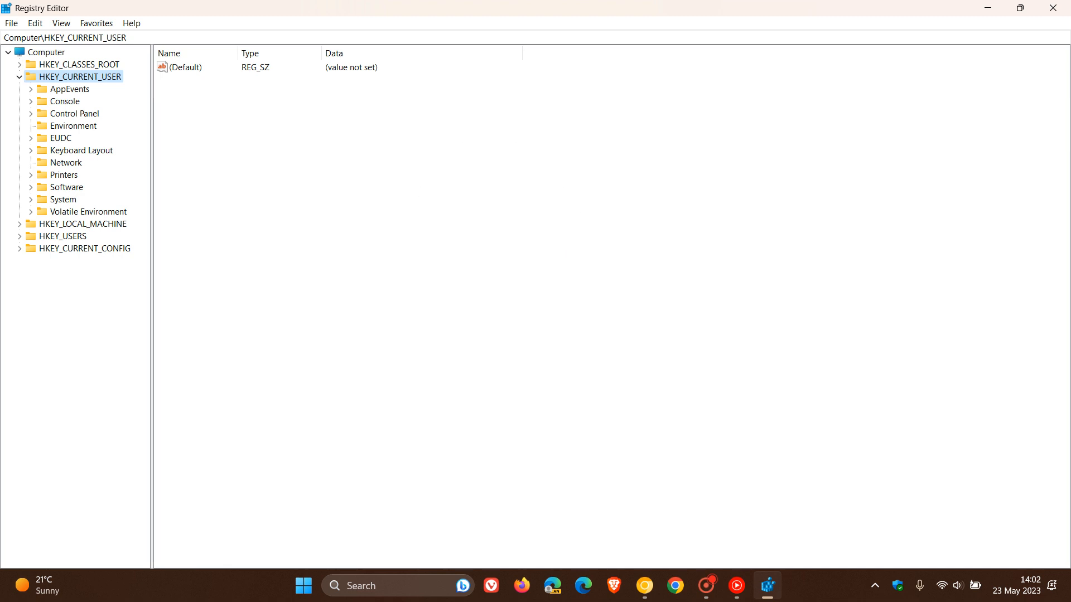
# Export the HKEY_CURRENT_USER branch to Downloads as the registration file '1'
pyautogui.click(11, 22)
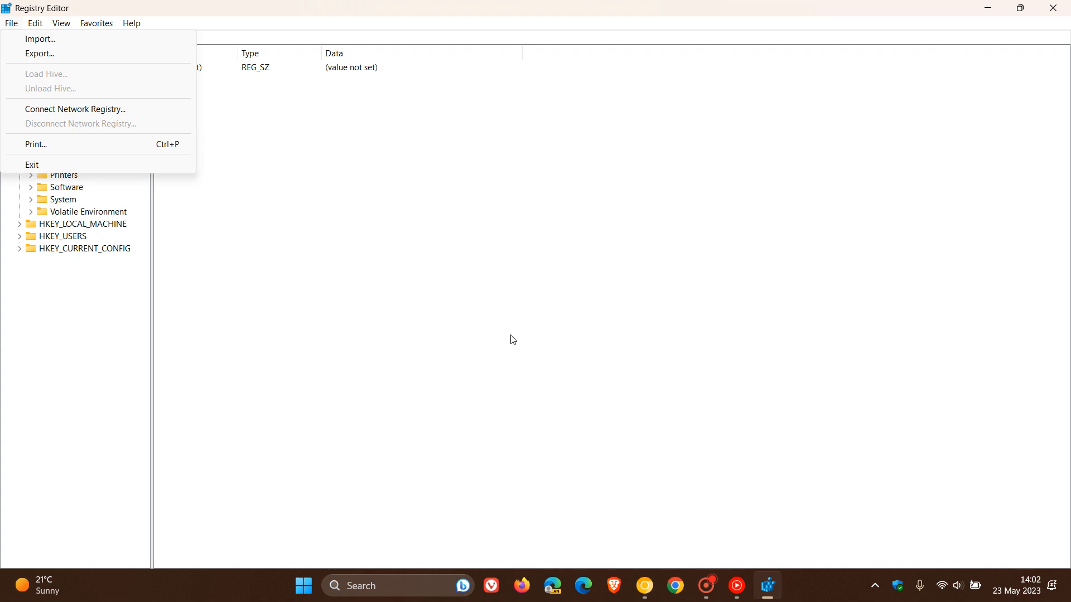
pyautogui.moveTo(242, 153)
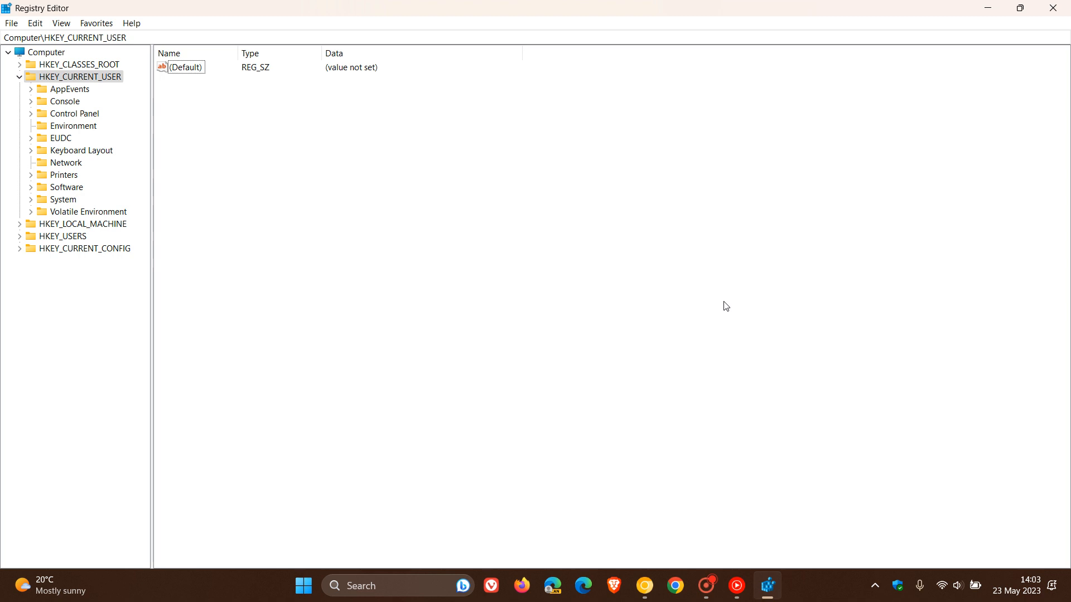
pyautogui.moveTo(691, 257)
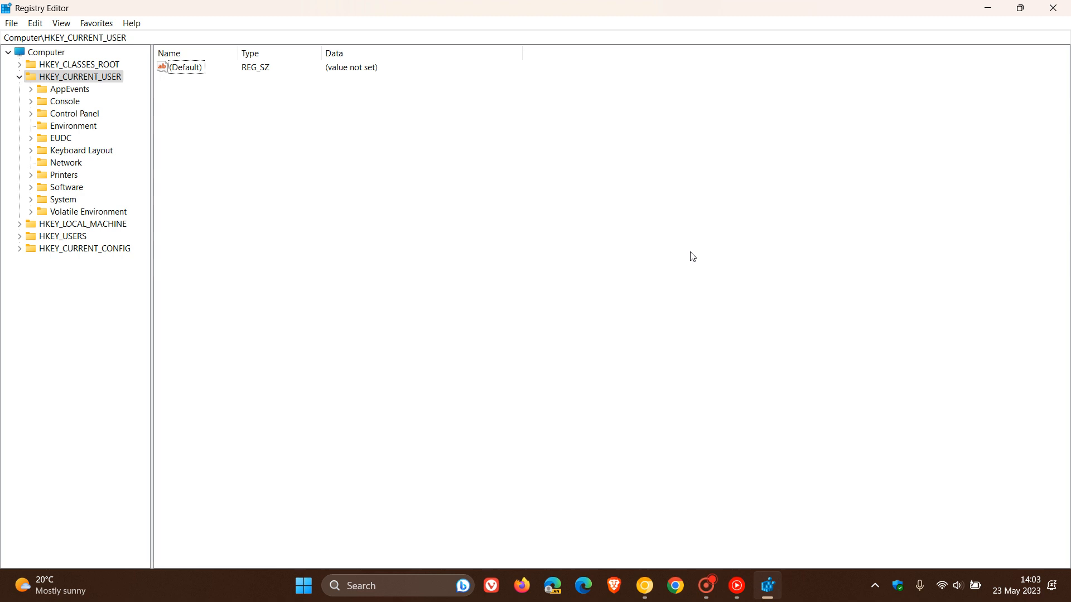
pyautogui.moveTo(563, 234)
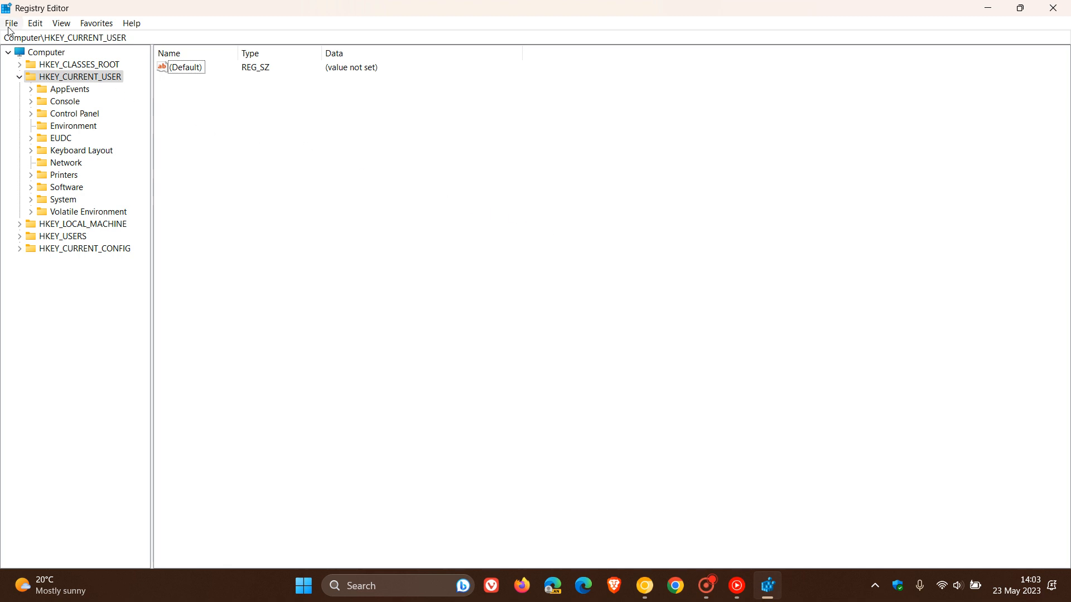
pyautogui.click(11, 22)
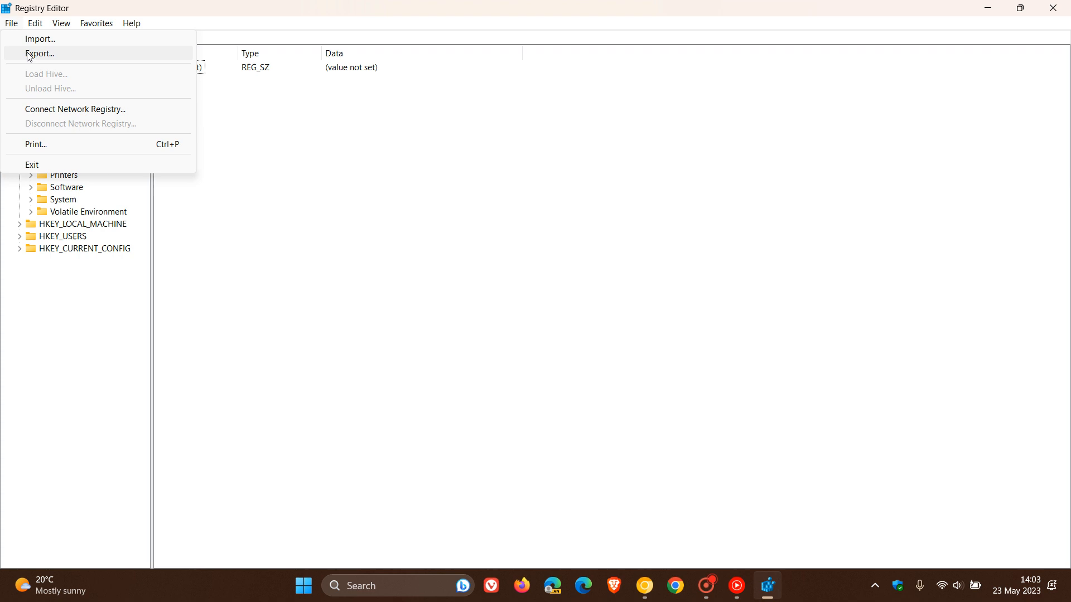
pyautogui.click(39, 53)
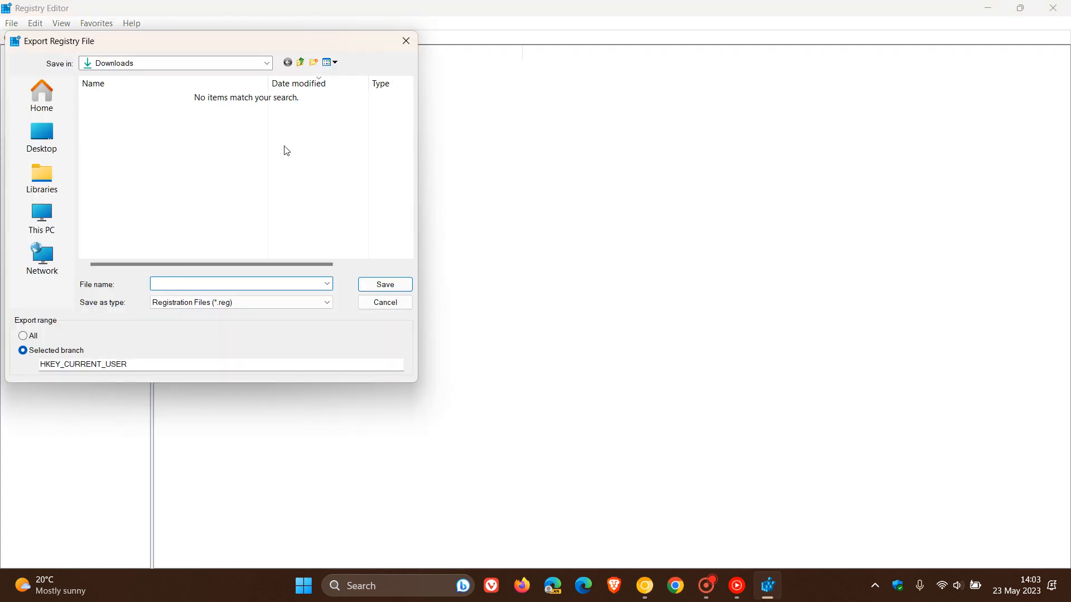
pyautogui.moveTo(145, 183)
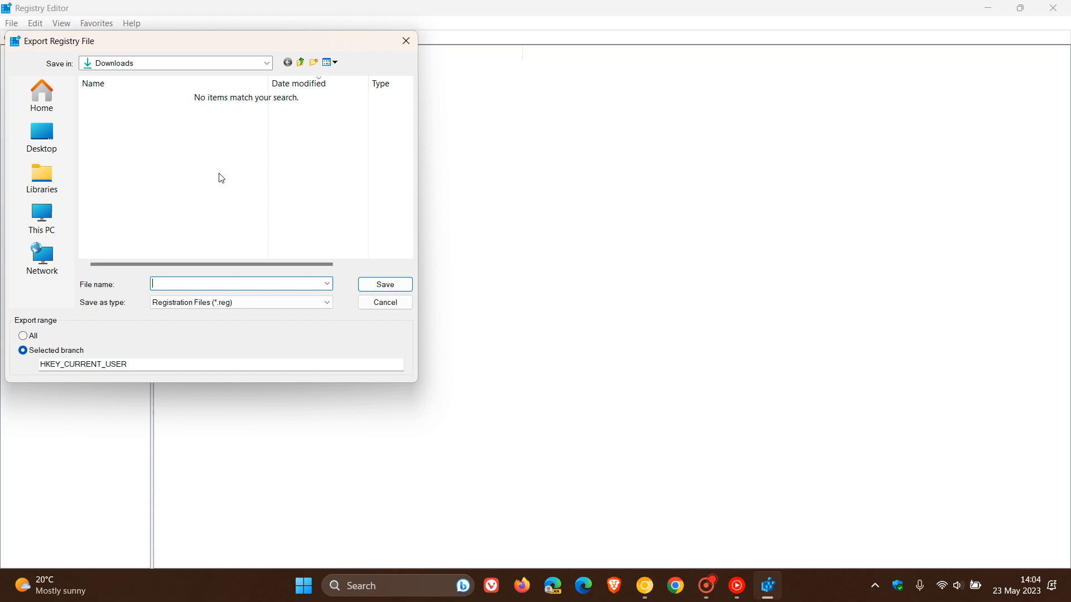
pyautogui.write('1')
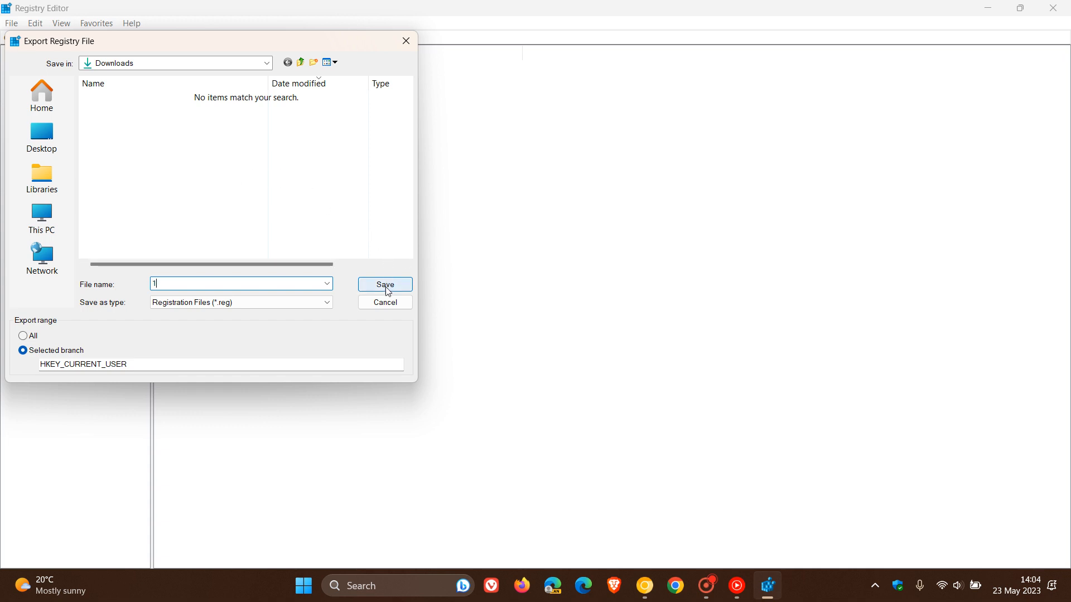
pyautogui.click(385, 285)
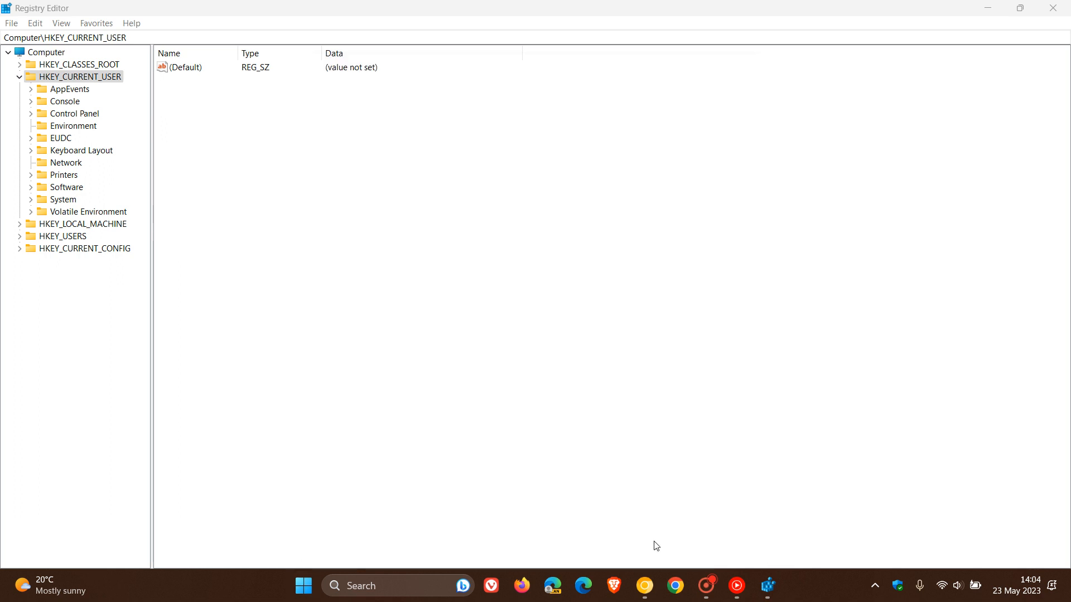
# Confirm the 14.7 MB backup '1' is in Downloads, then return to Registry Editor
pyautogui.click(782, 591)
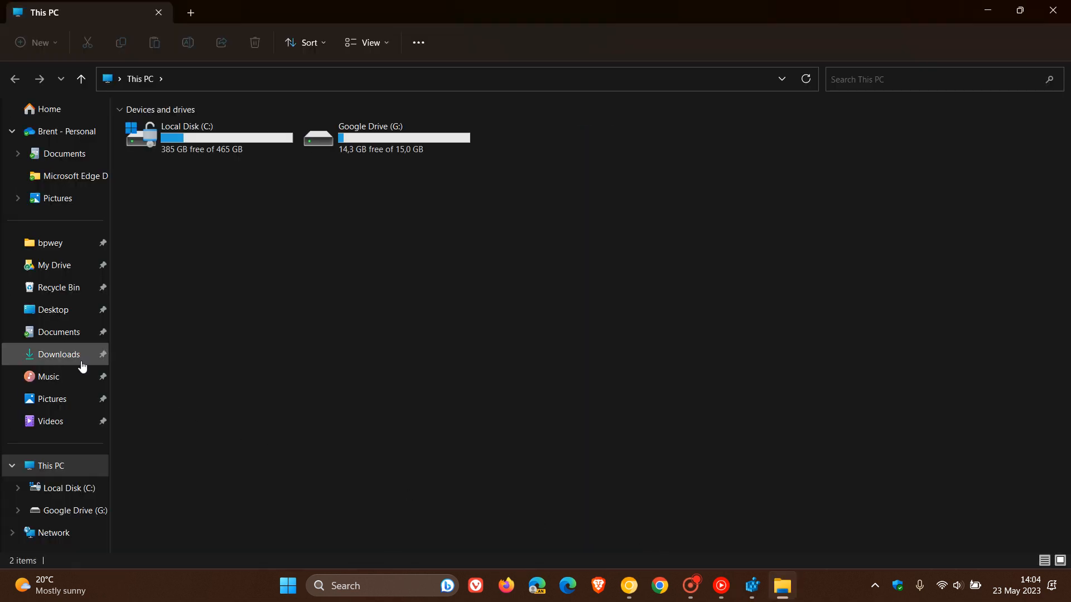
pyautogui.click(58, 354)
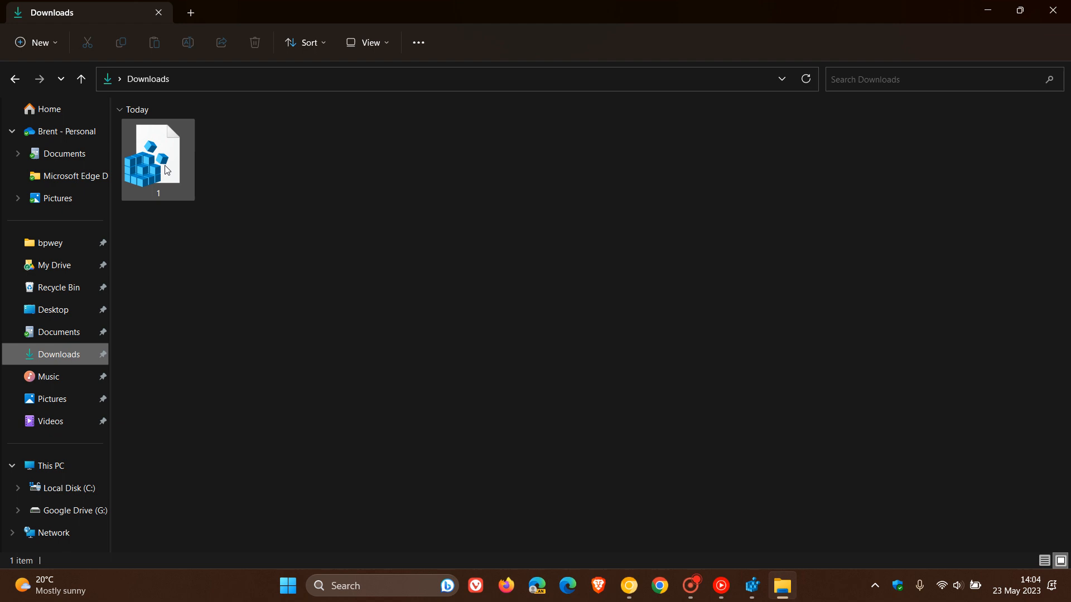
pyautogui.moveTo(157, 157)
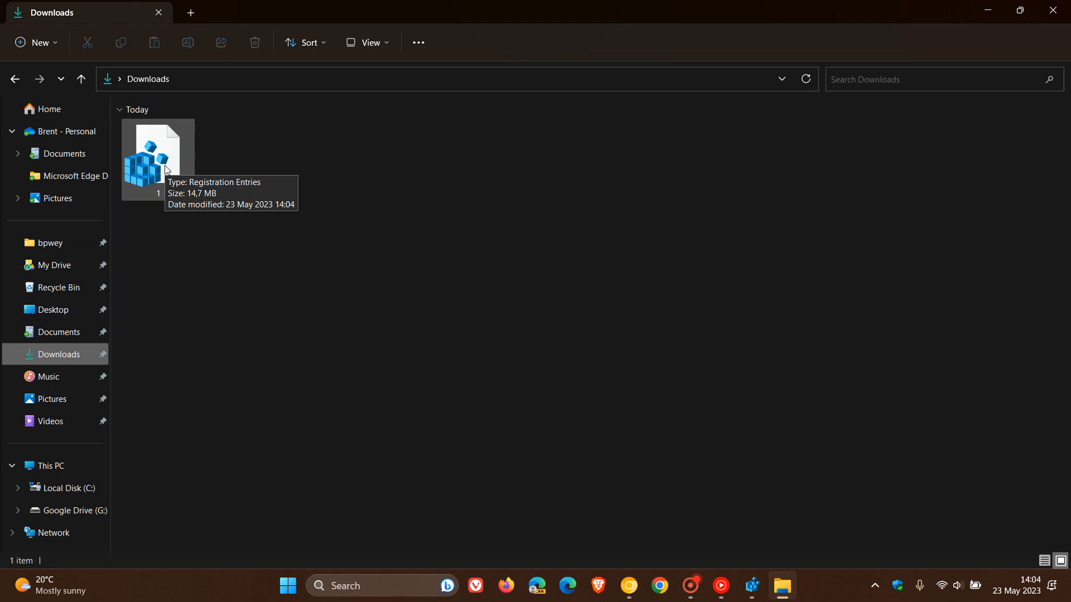
pyautogui.moveTo(176, 167)
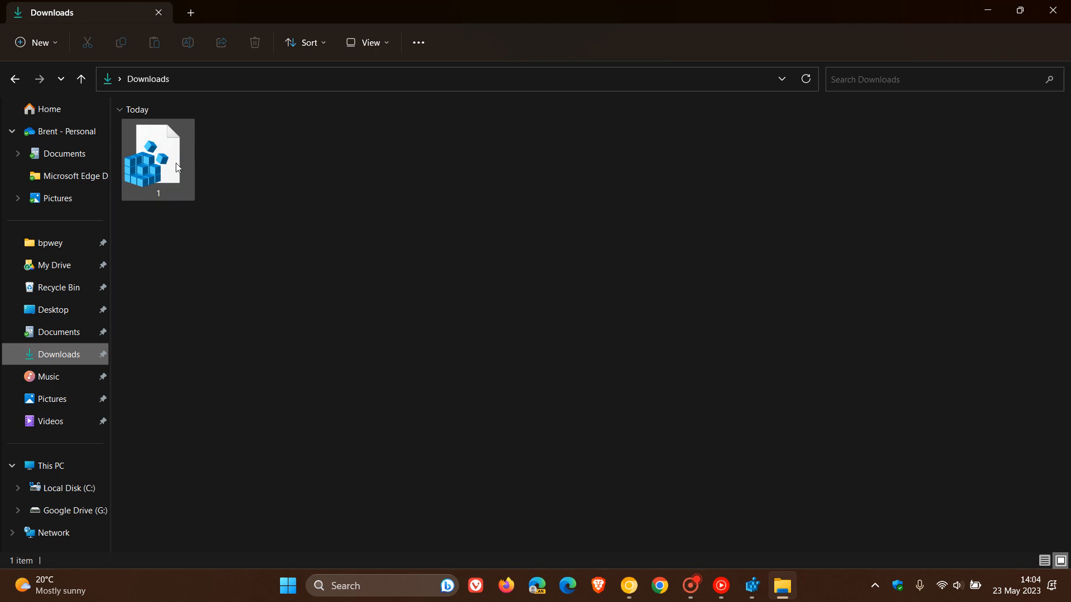
pyautogui.click(604, 295)
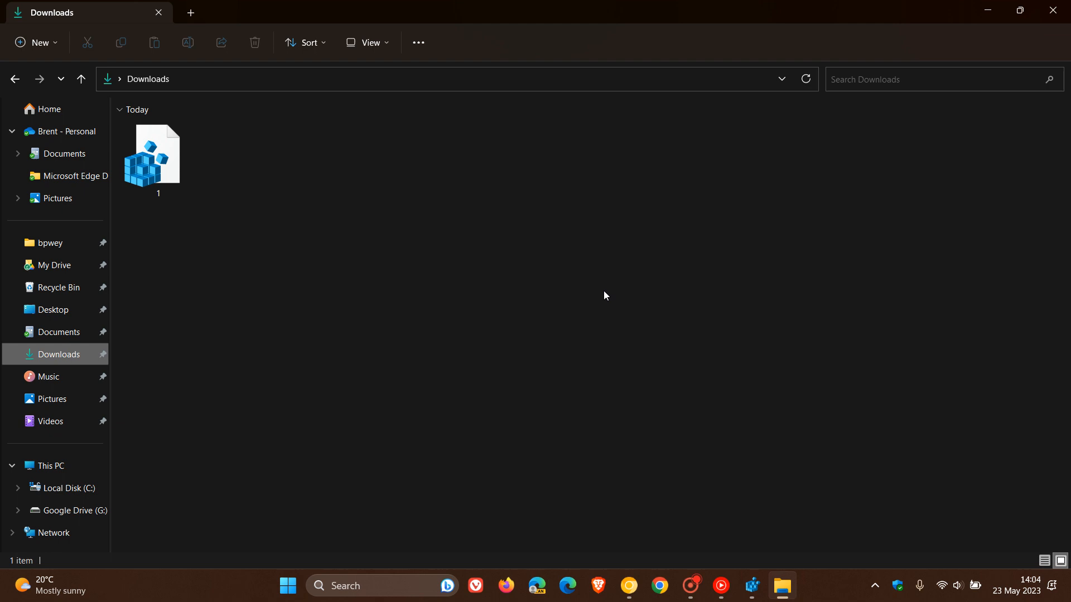
pyautogui.moveTo(520, 271)
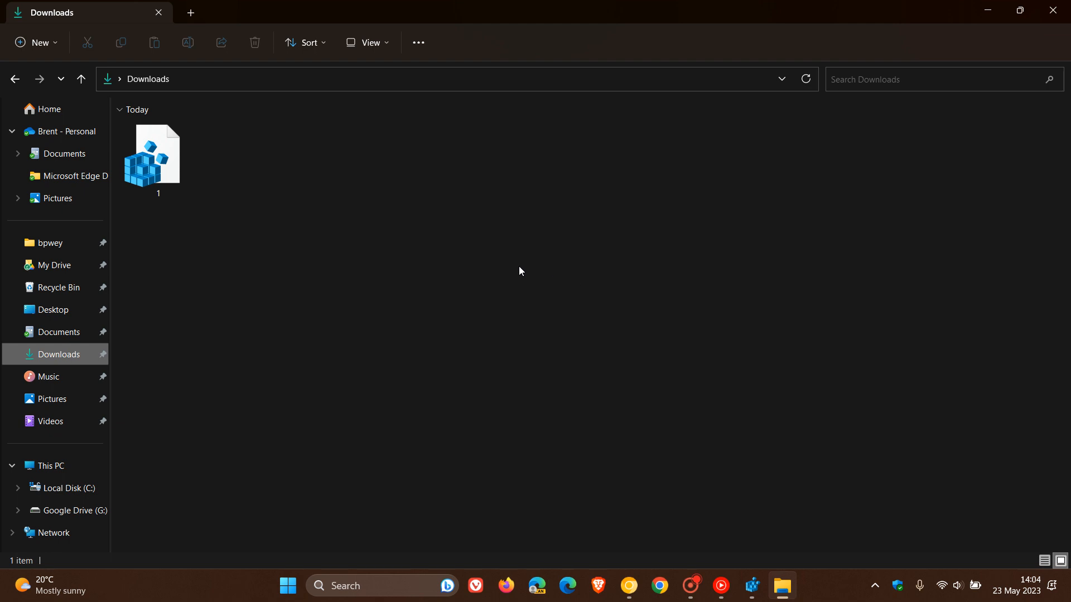
pyautogui.moveTo(555, 313)
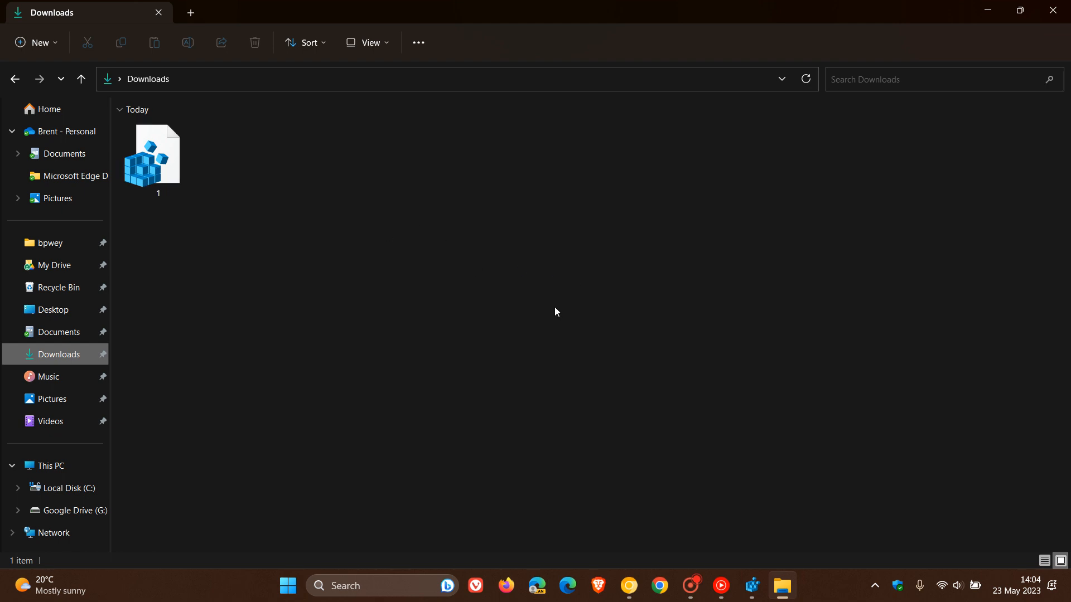
pyautogui.moveTo(705, 345)
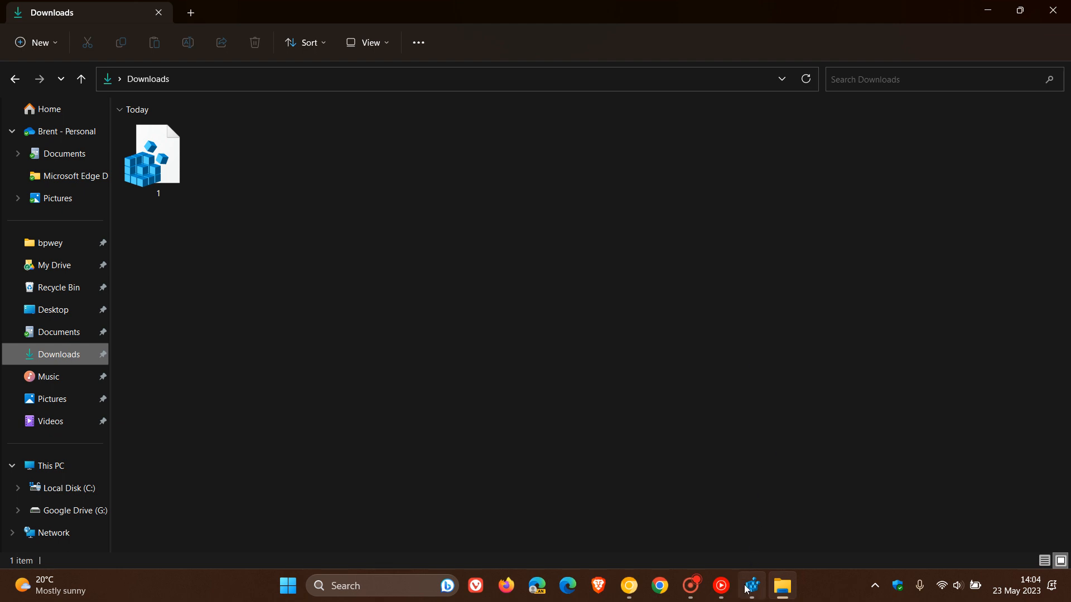
pyautogui.click(749, 585)
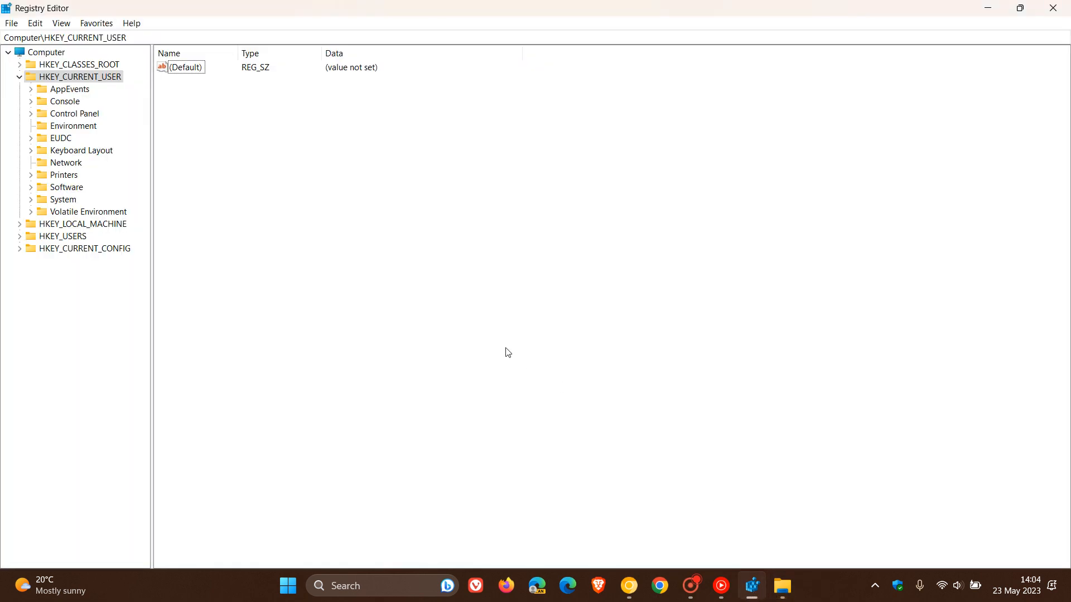
pyautogui.moveTo(511, 347)
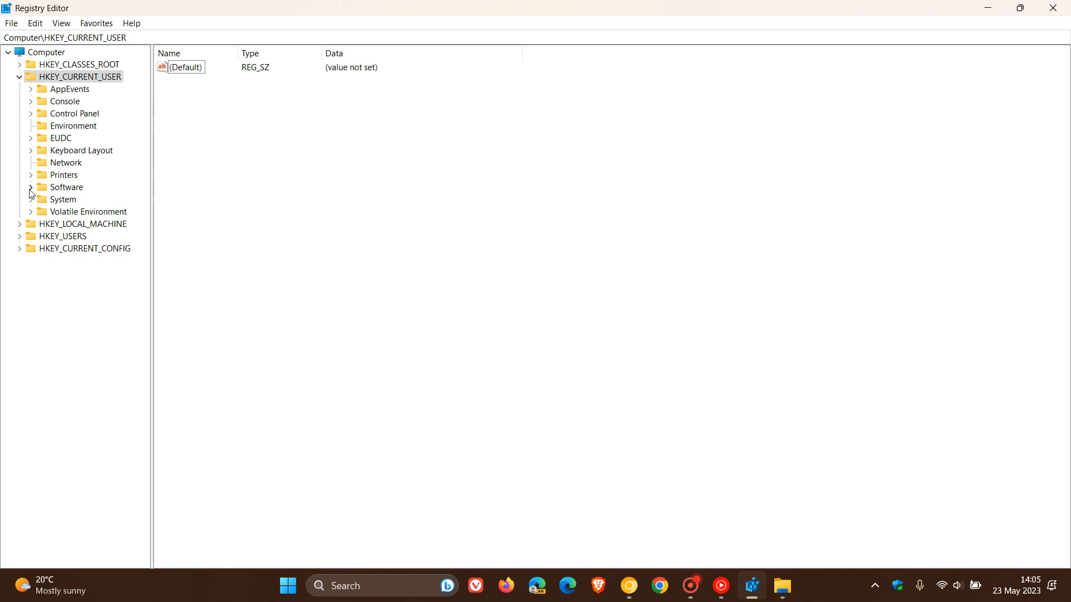
# Expand HKEY_CURRENT_USER\Software and select the Mozilla key
pyautogui.click(31, 188)
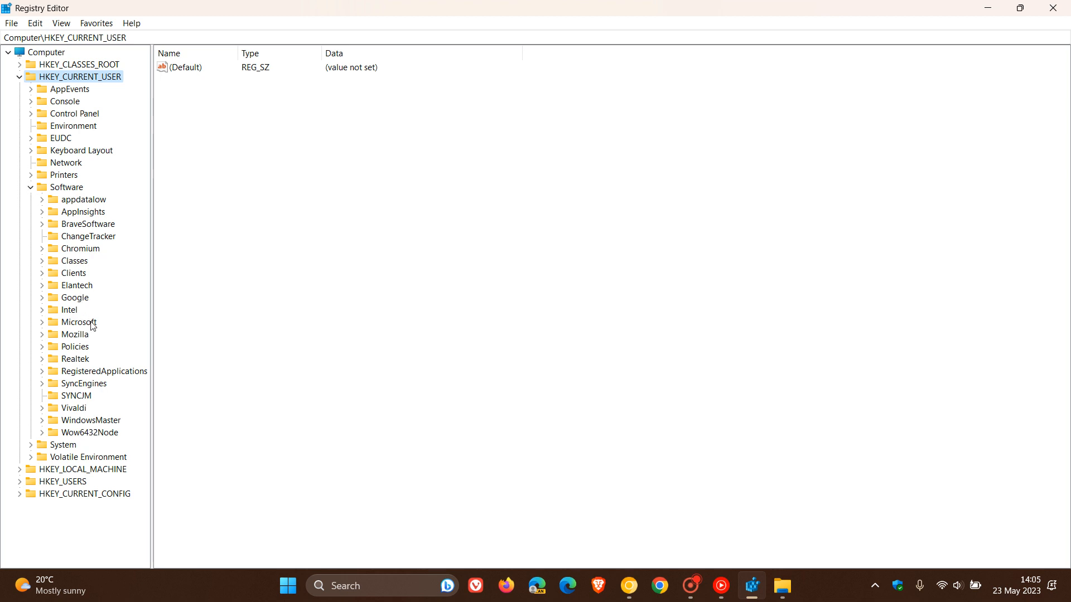
pyautogui.moveTo(134, 332)
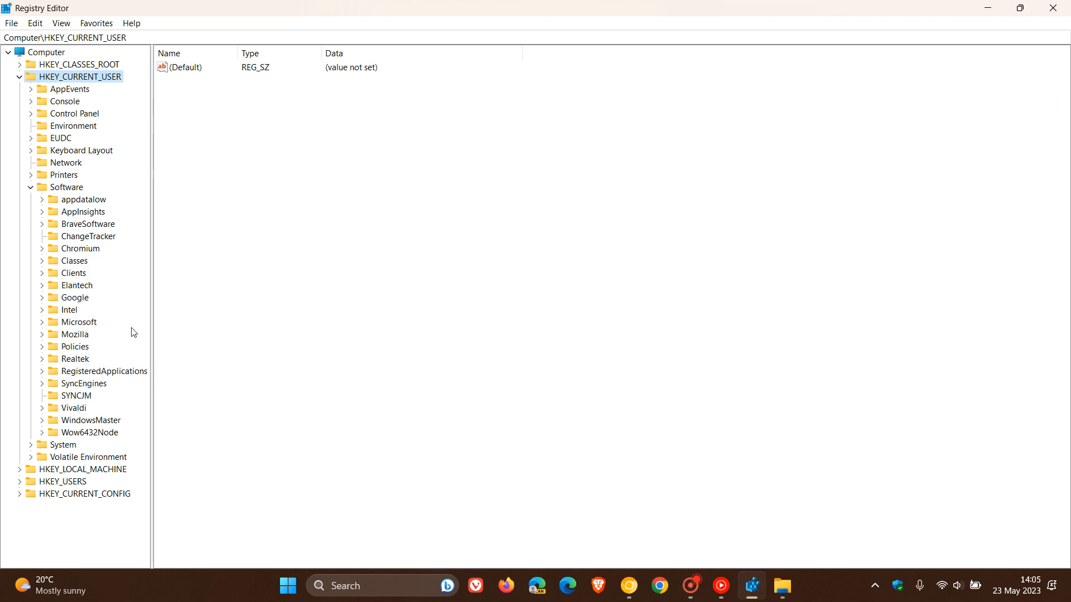
pyautogui.moveTo(81, 342)
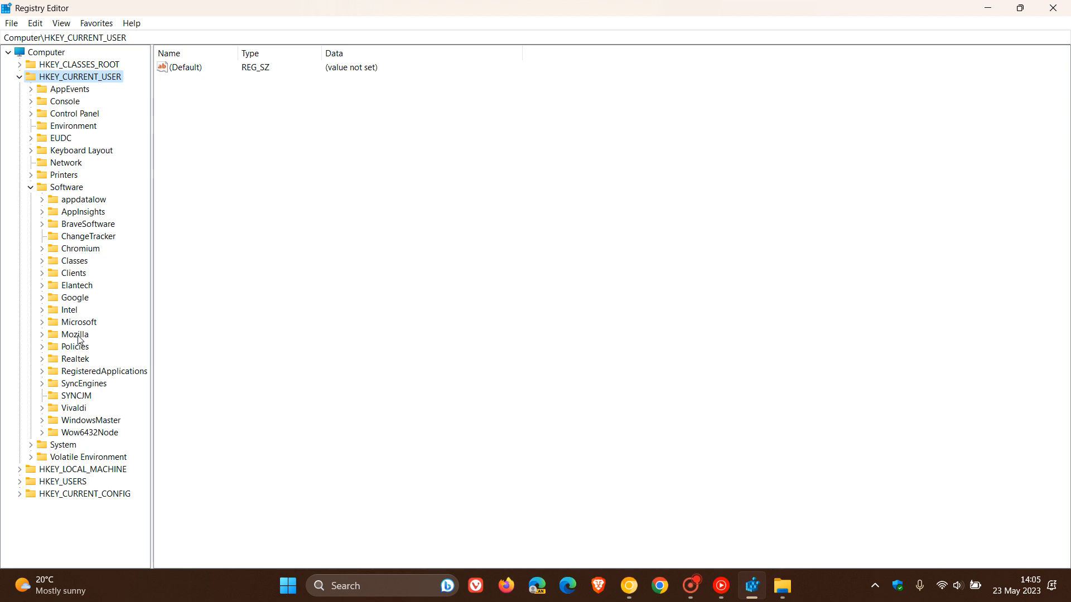
pyautogui.click(74, 334)
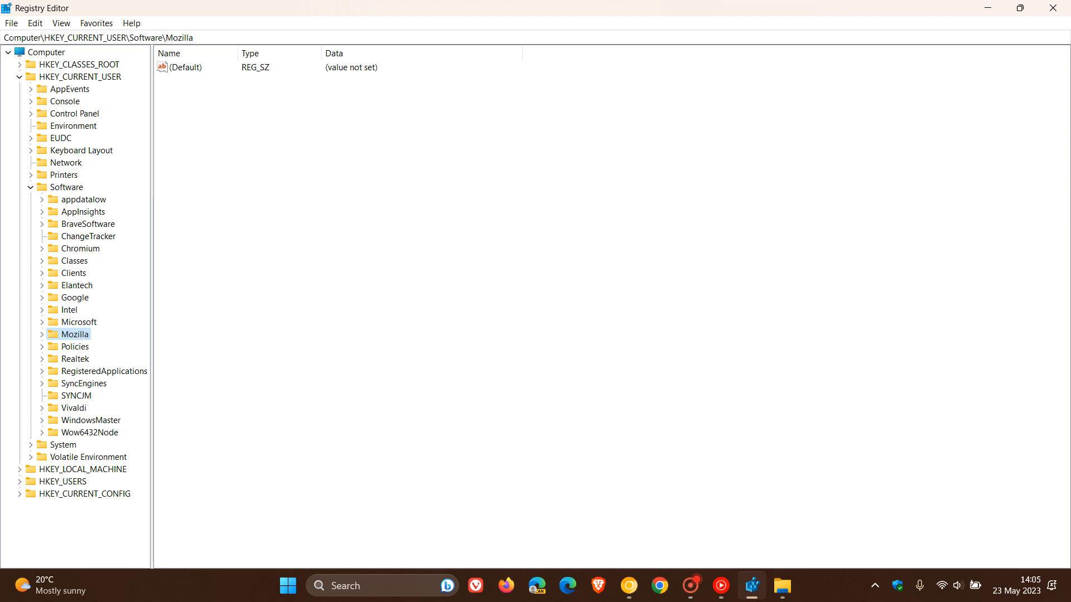
# Export the selected Mozilla branch to Downloads as registration file '2'
pyautogui.click(34, 22)
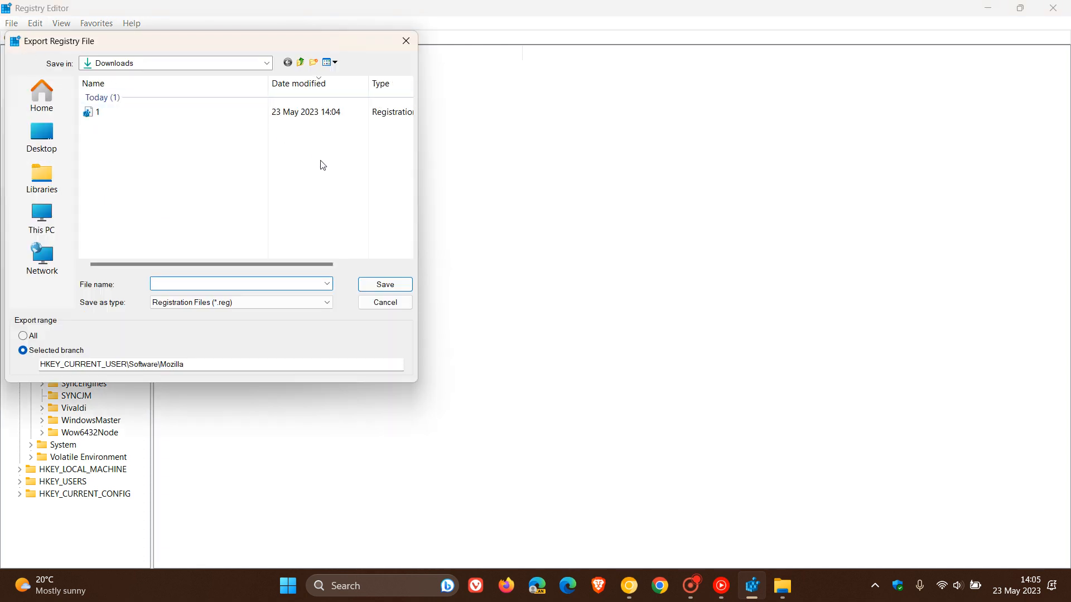
pyautogui.moveTo(215, 158)
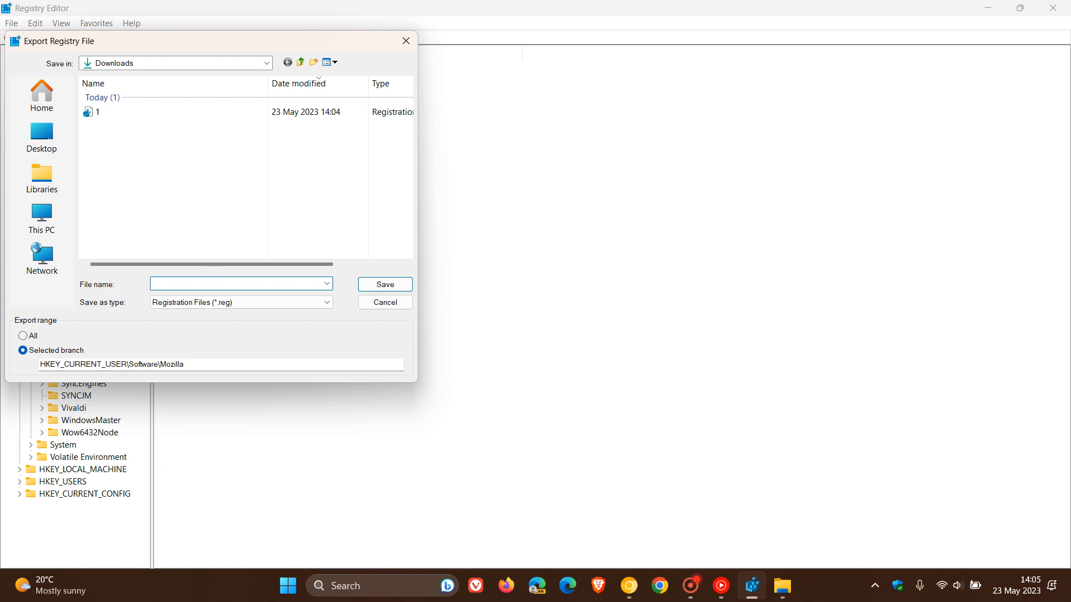
pyautogui.write('2')
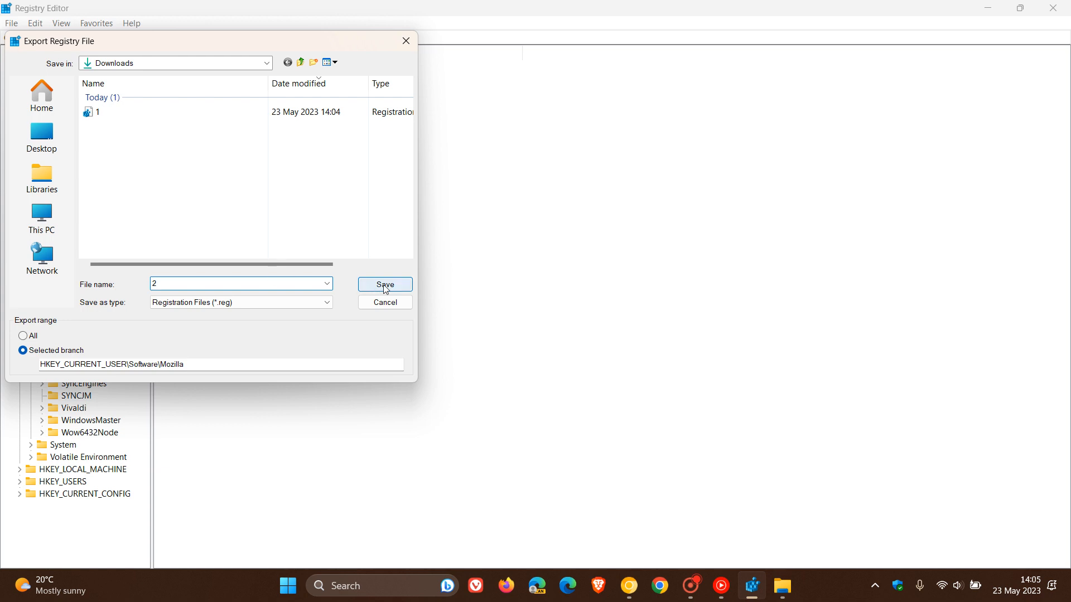
pyautogui.click(385, 285)
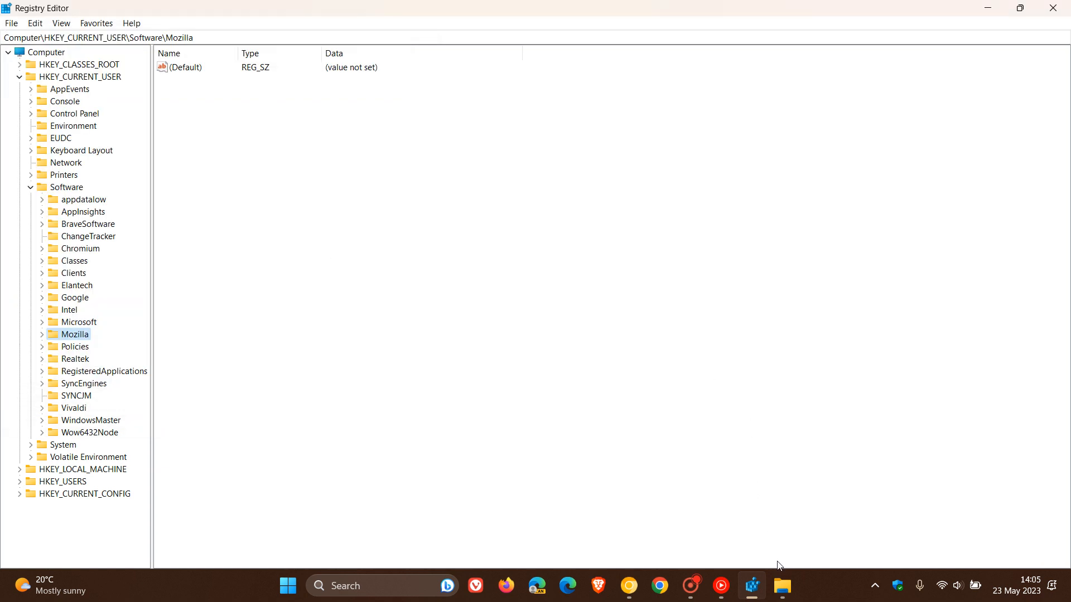
# Verify backups '1' and '2' both appear in the Downloads folder
pyautogui.click(782, 585)
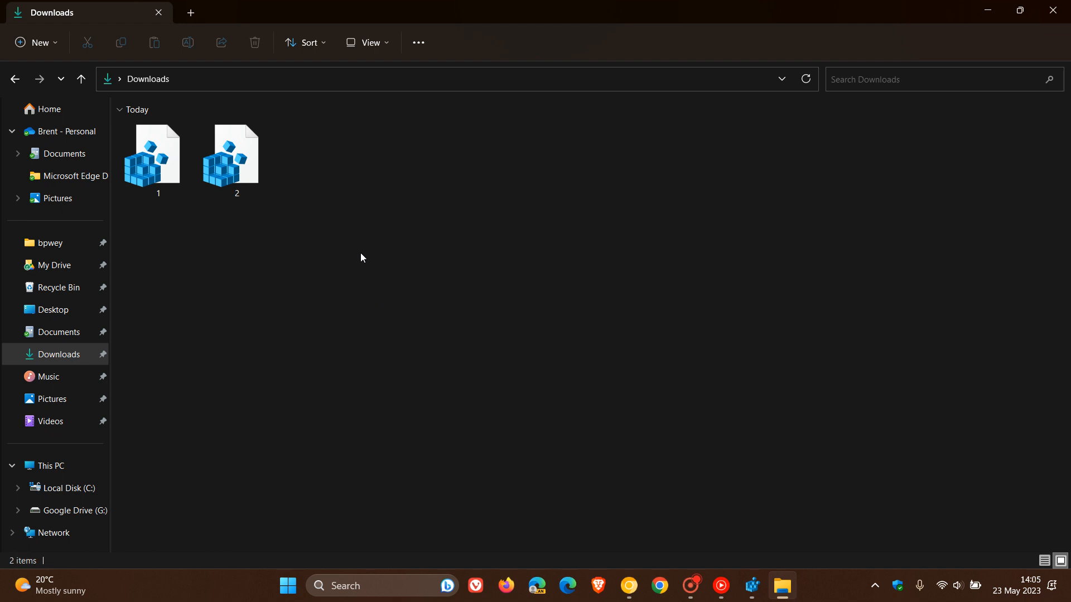
pyautogui.moveTo(246, 167)
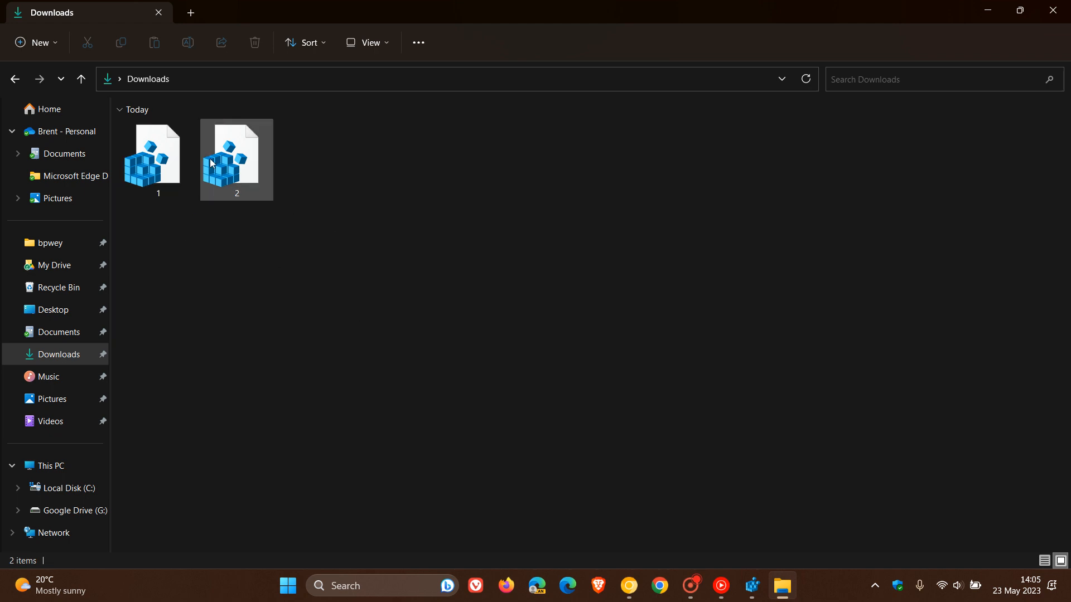
pyautogui.click(723, 440)
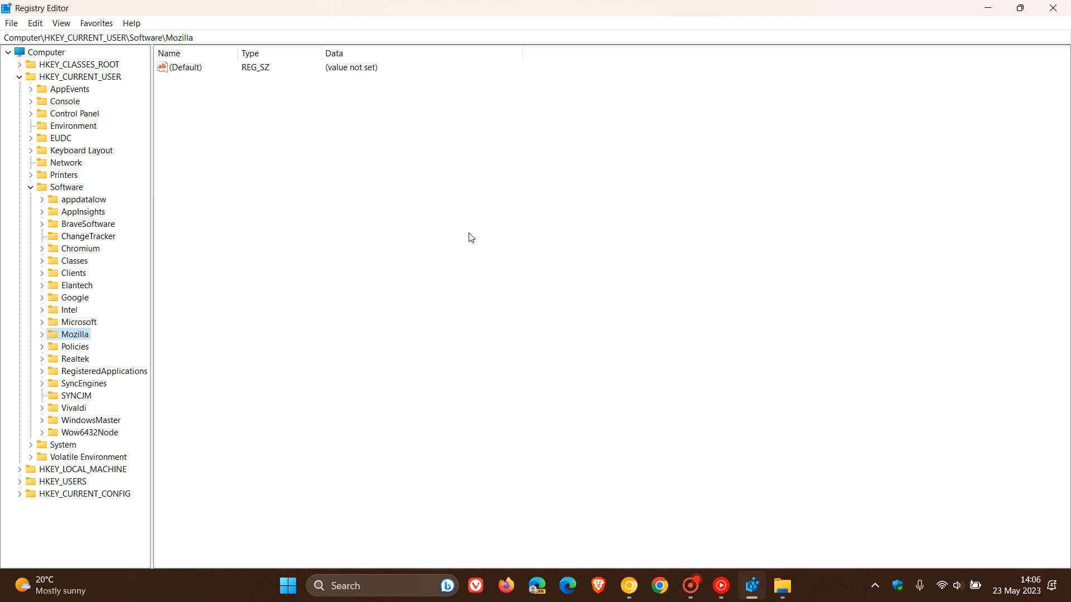
pyautogui.moveTo(712, 381)
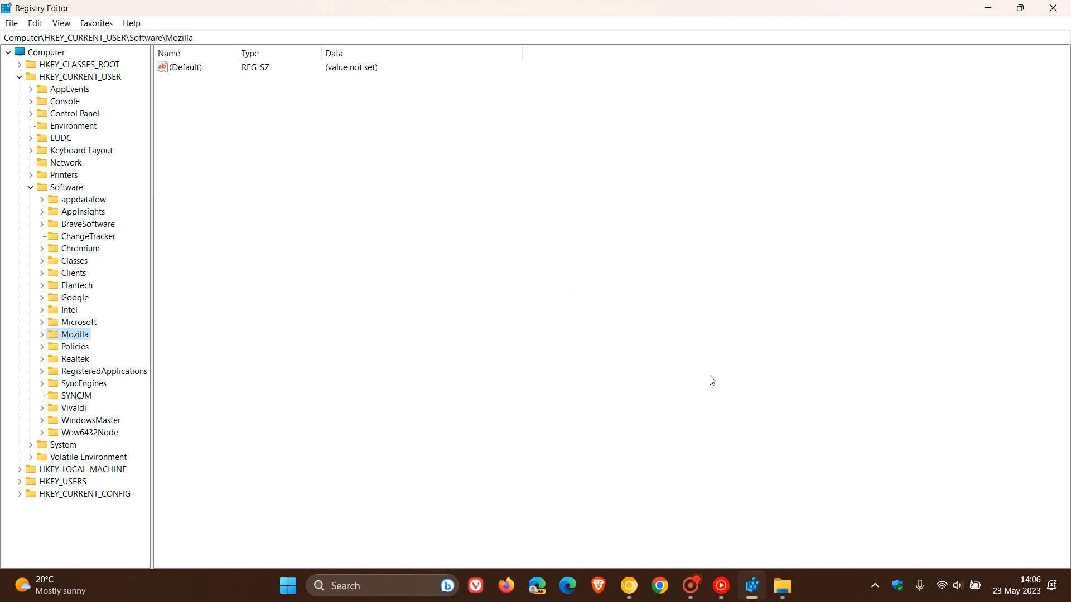
pyautogui.click(11, 23)
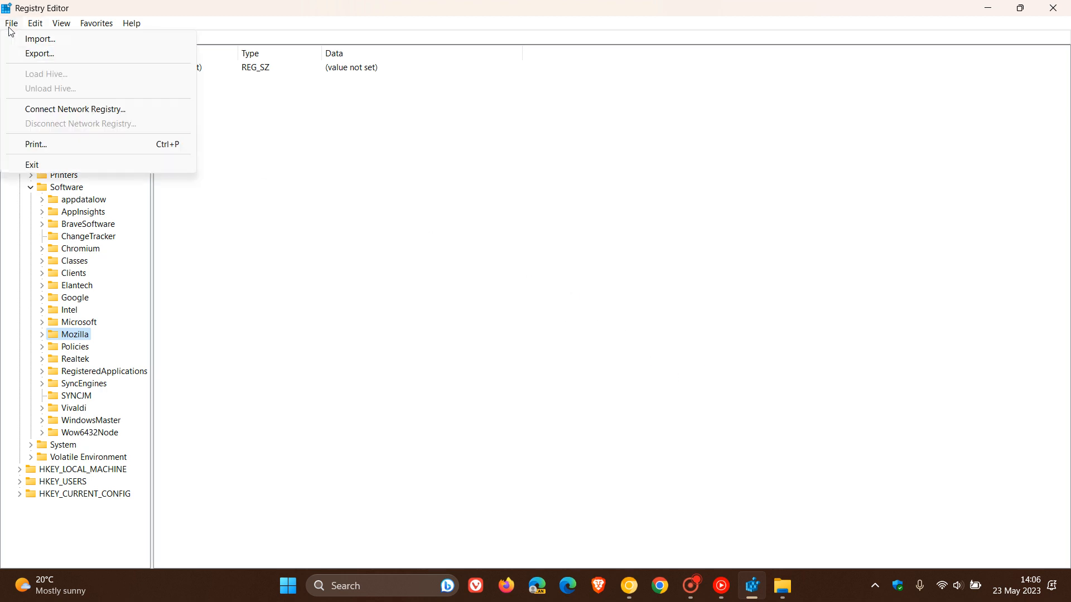
pyautogui.moveTo(40, 39)
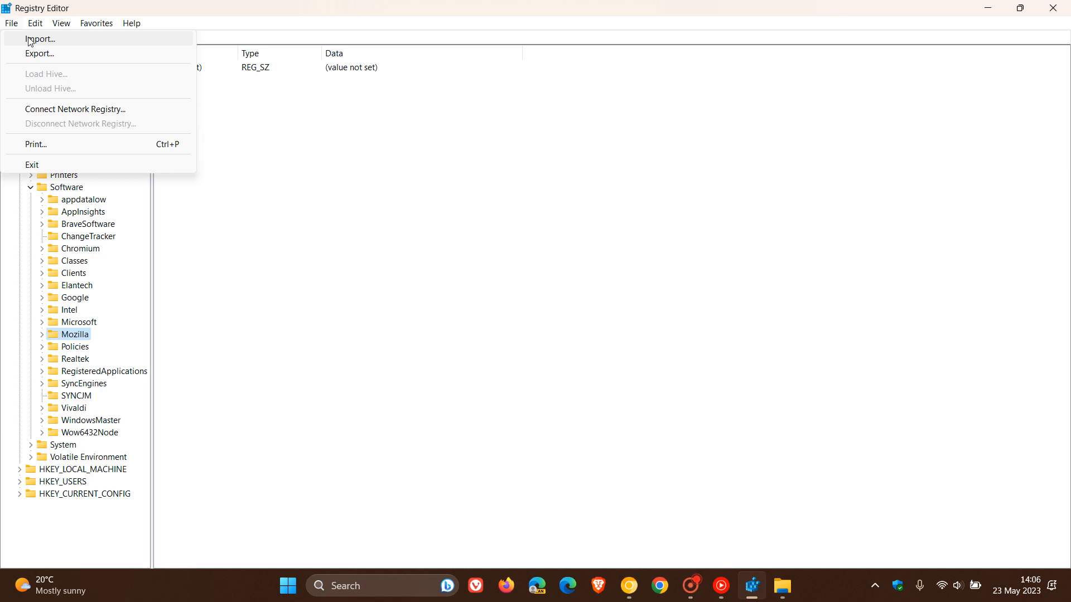
pyautogui.click(39, 39)
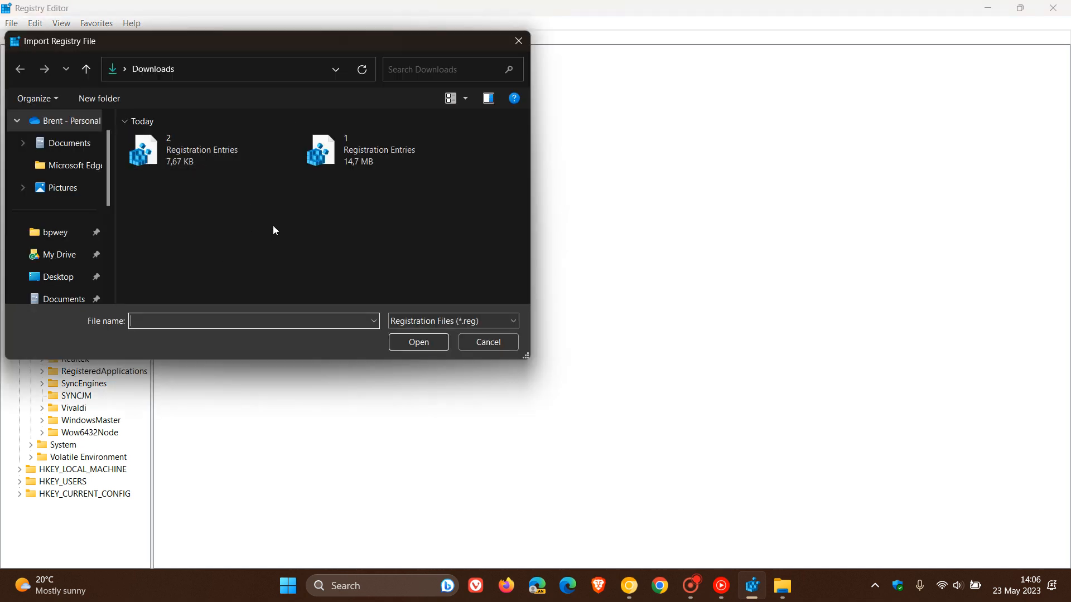
pyautogui.moveTo(268, 241)
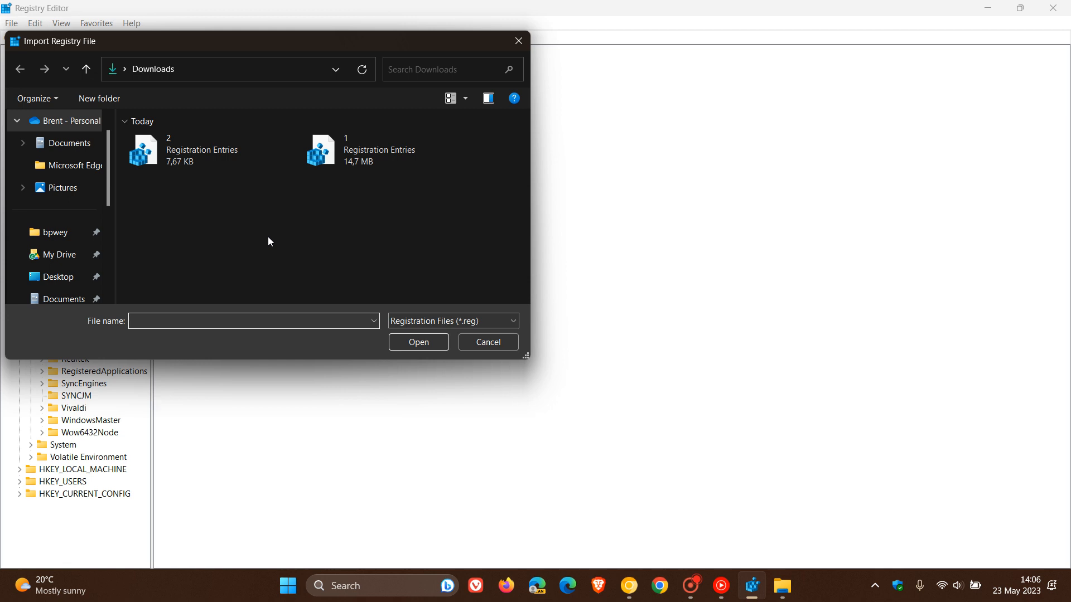
pyautogui.moveTo(338, 158)
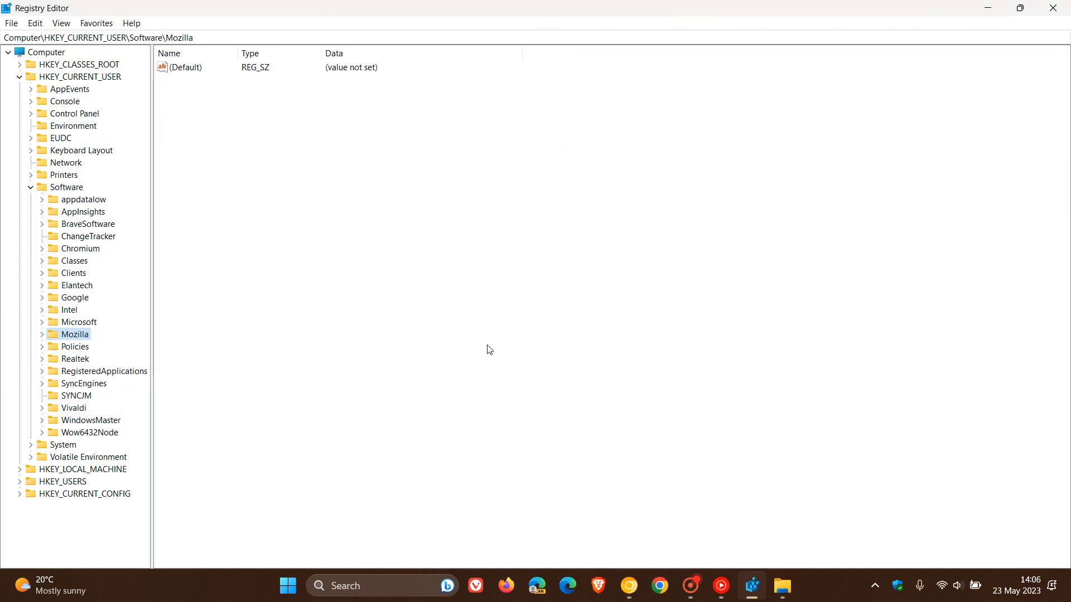
pyautogui.moveTo(594, 319)
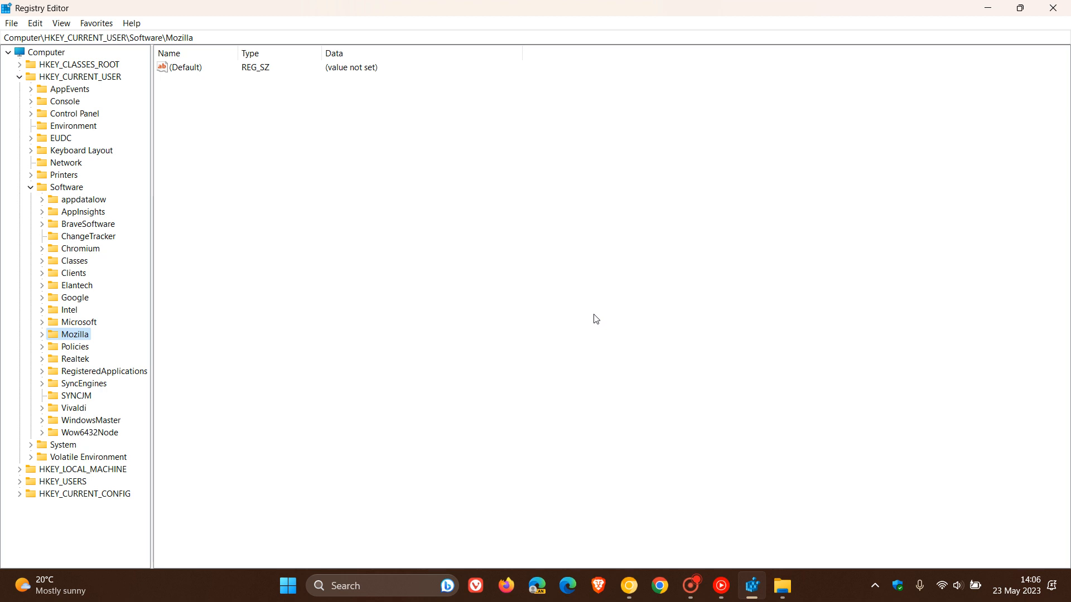
# Start importing the 7.67 KB Mozilla backup '2' from Downloads
pyautogui.click(11, 22)
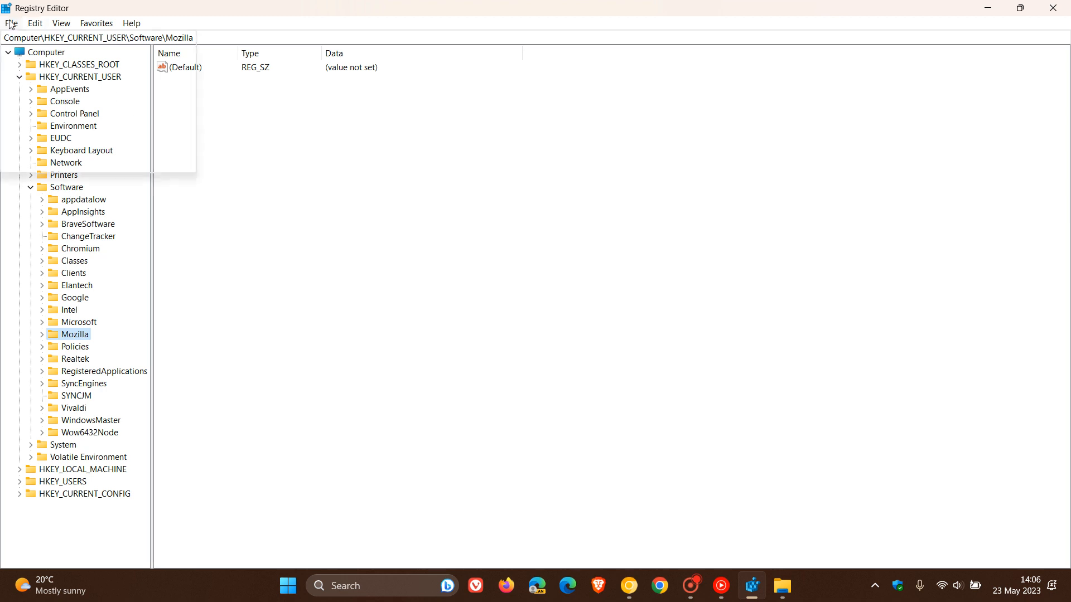
pyautogui.click(12, 22)
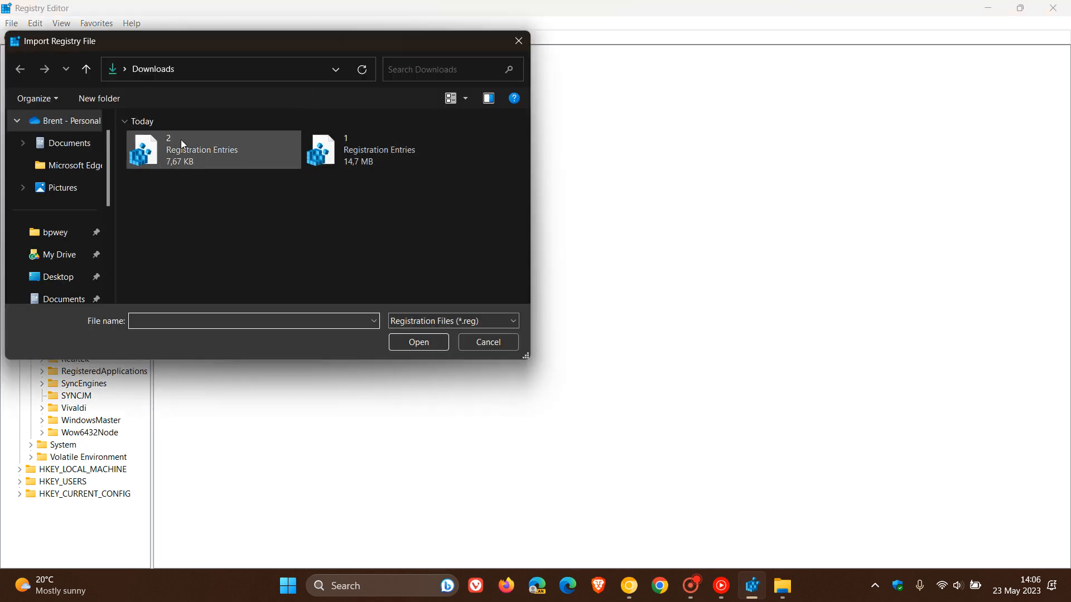
pyautogui.moveTo(190, 154)
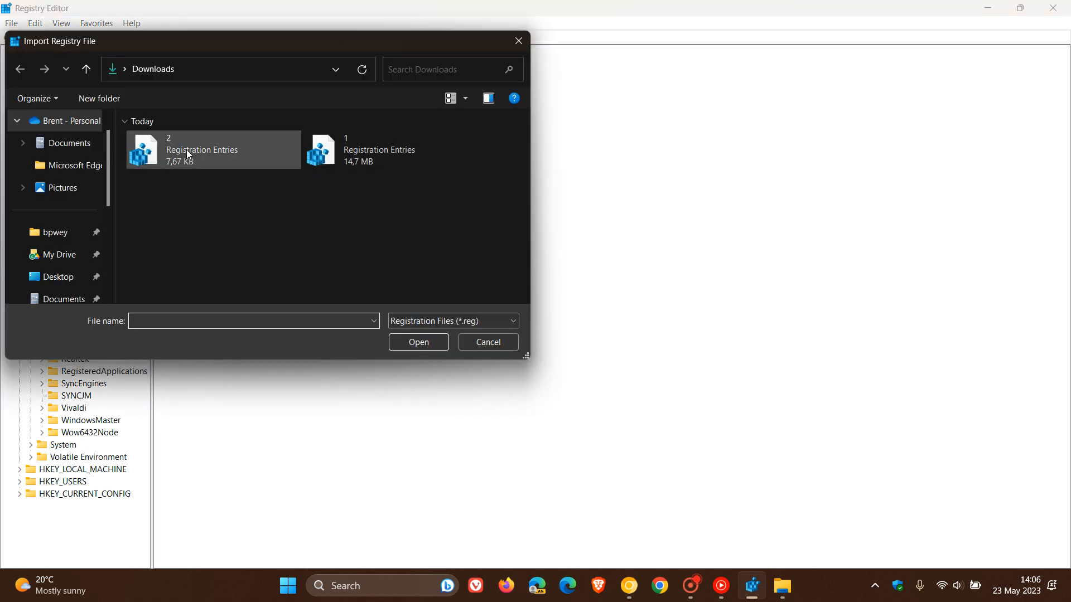
pyautogui.moveTo(185, 148)
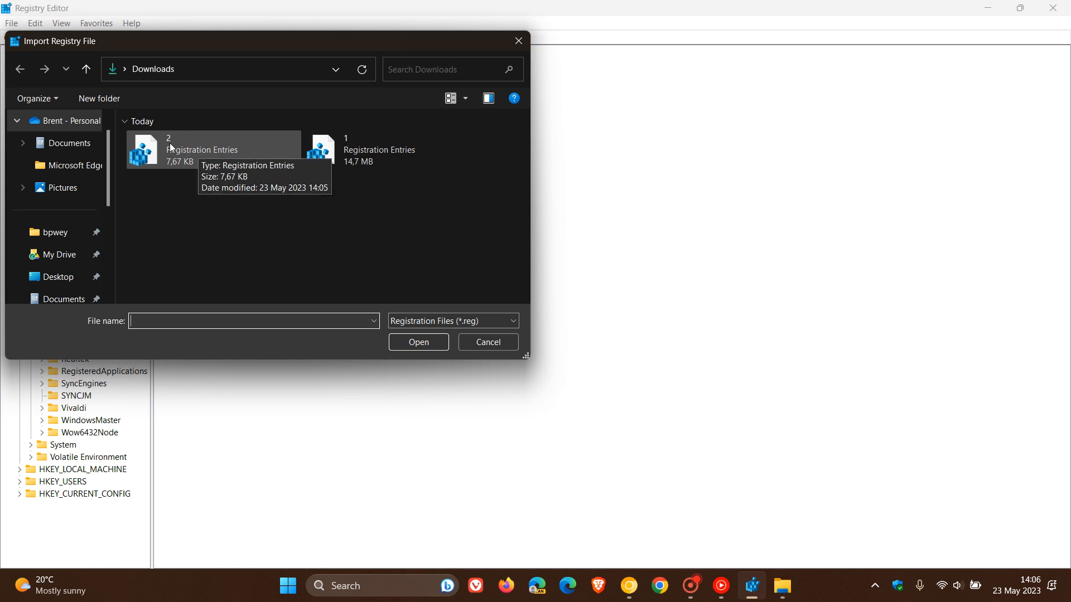
pyautogui.moveTo(506, 337)
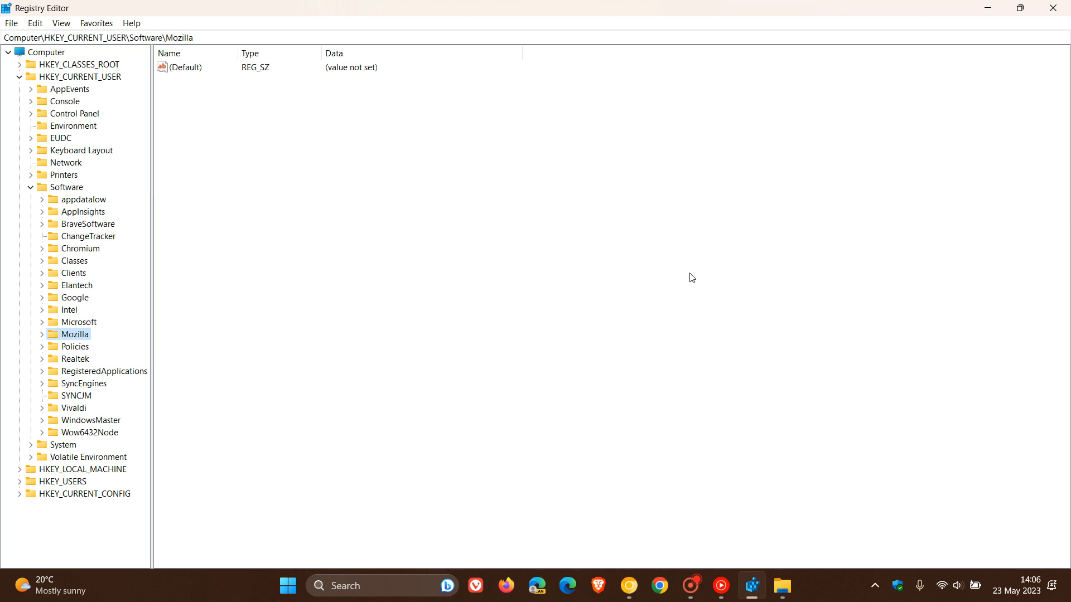
# Close the Registry Editor window, leaving the desktop clear
pyautogui.click(782, 586)
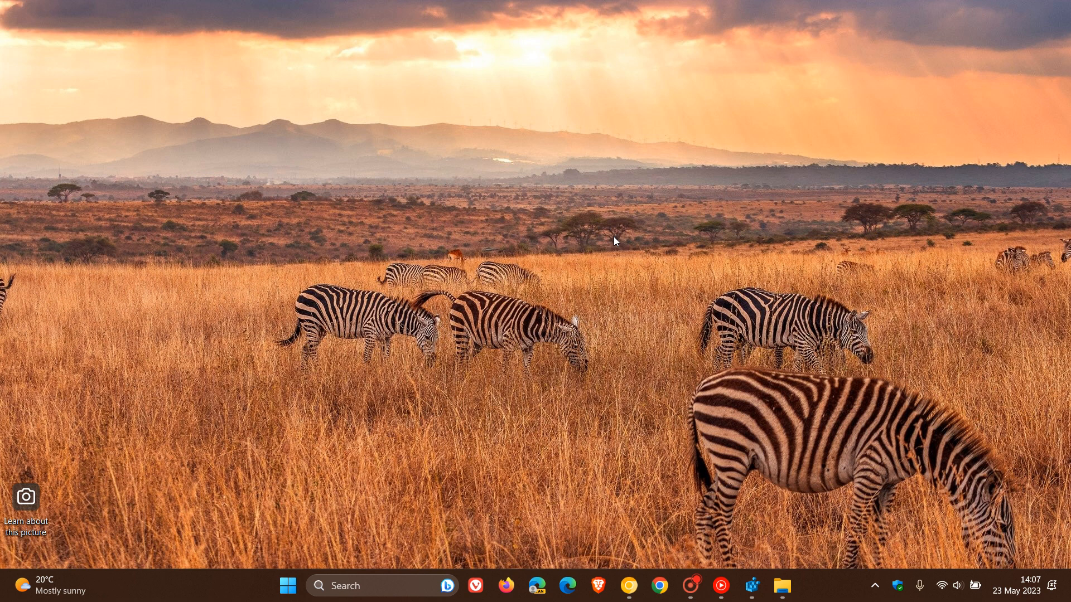
pyautogui.moveTo(659, 217)
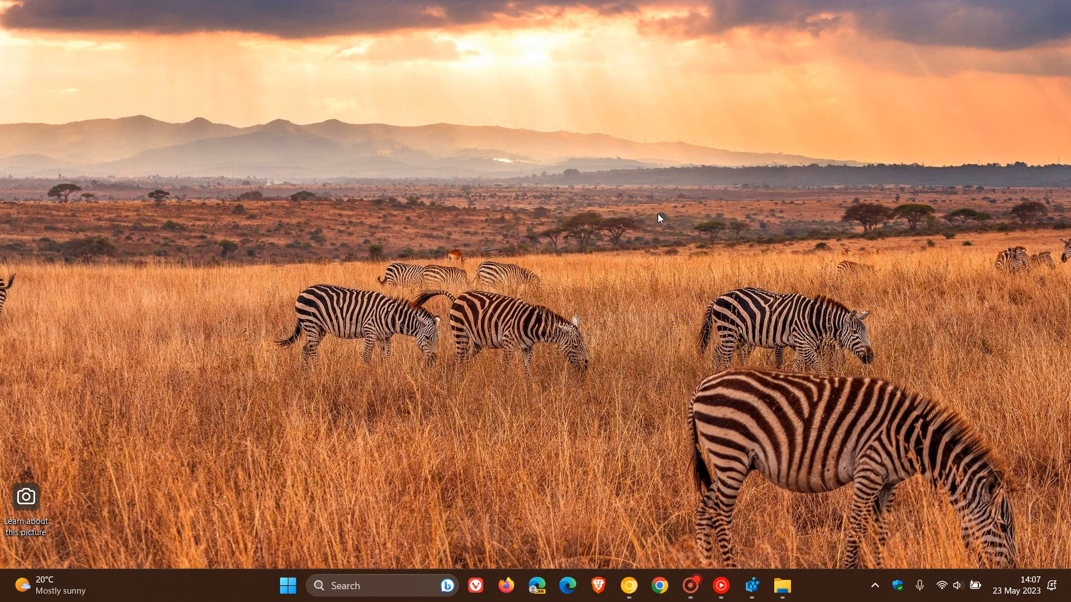
pyautogui.moveTo(606, 163)
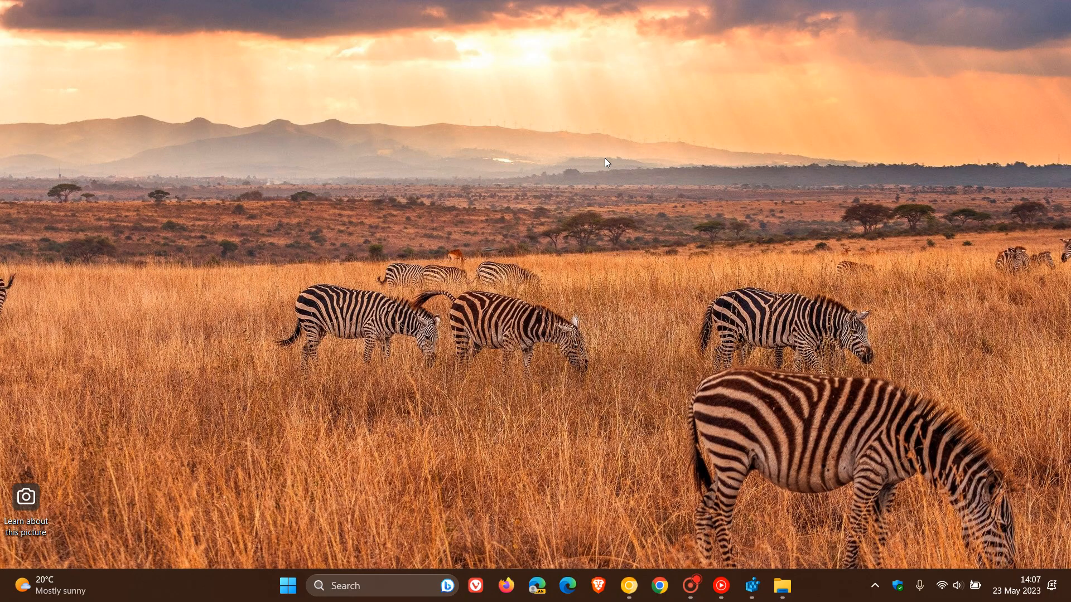